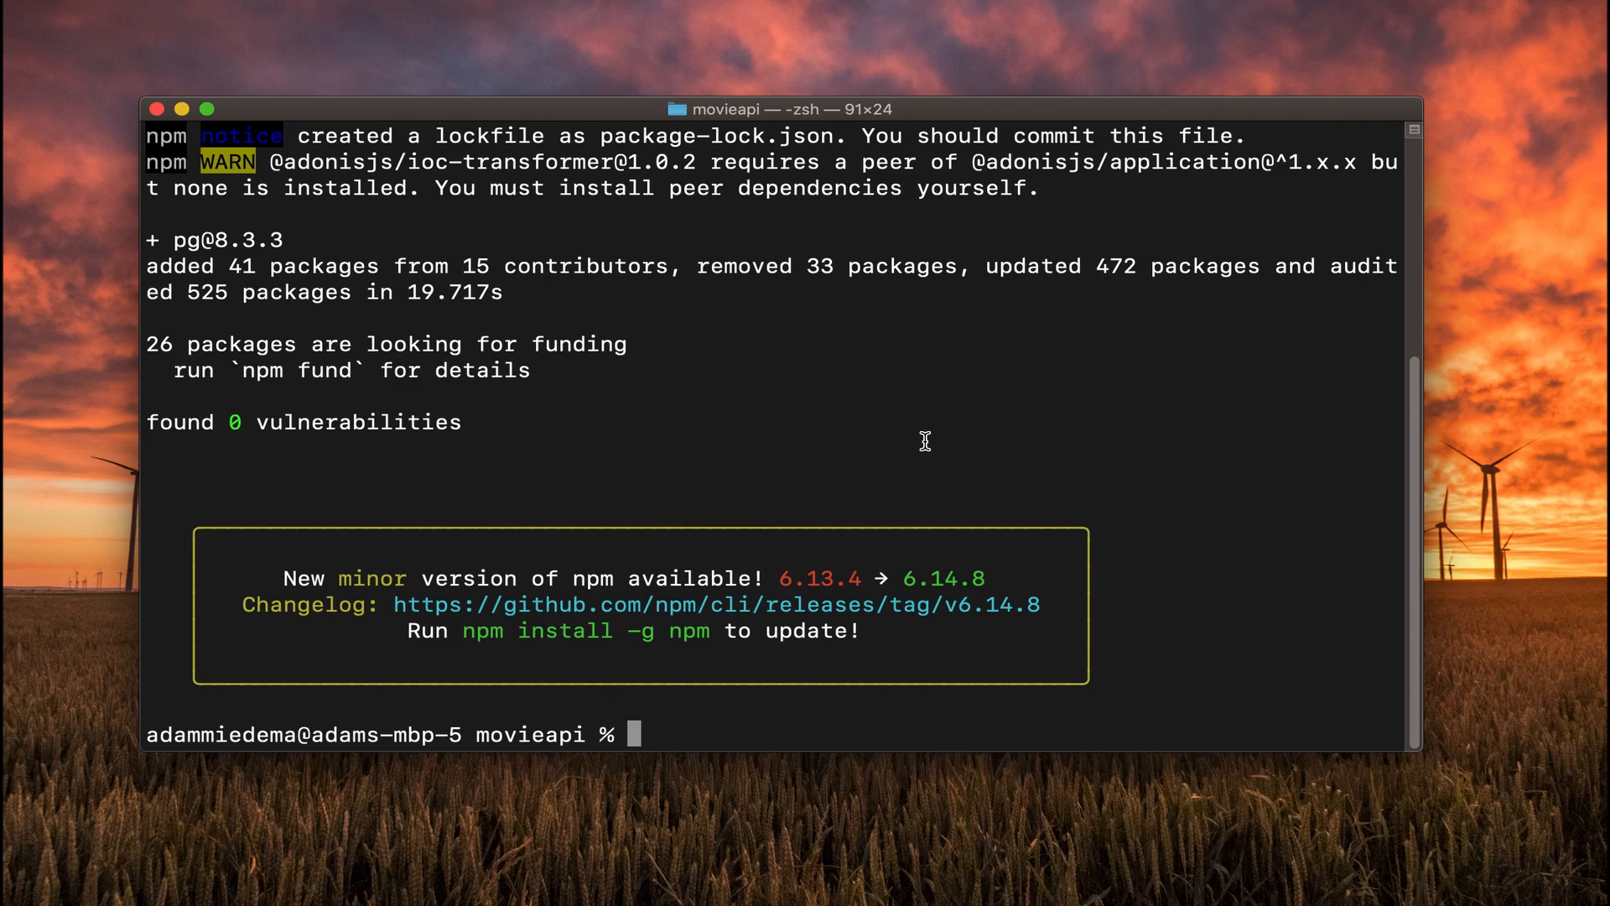
pyautogui.moveTo(160, 111)
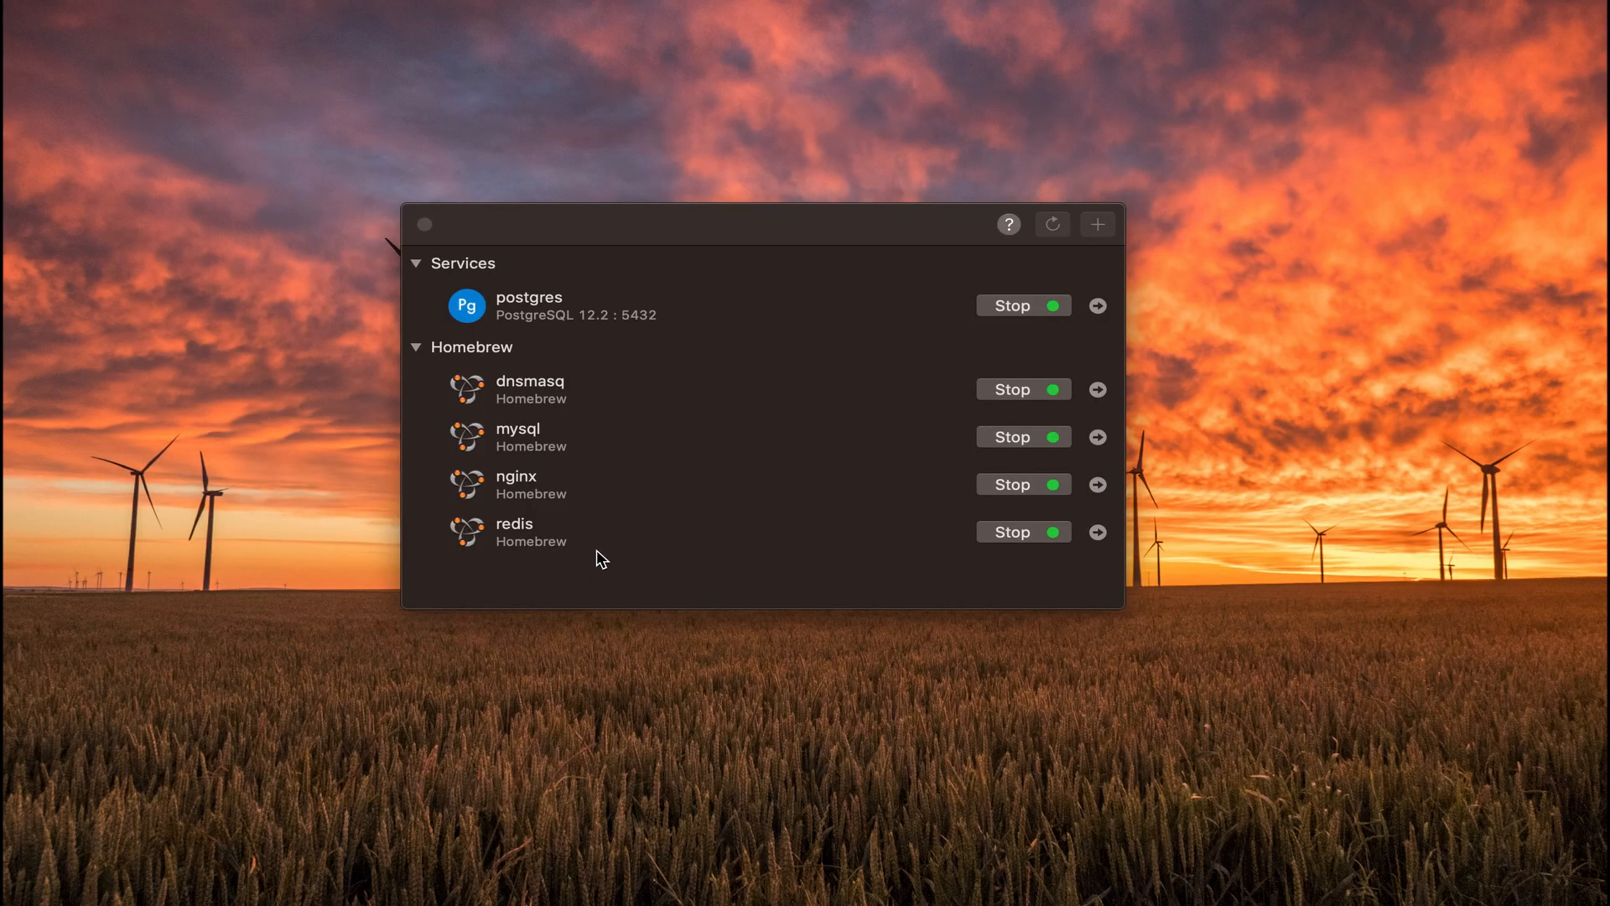
pyautogui.moveTo(570, 331)
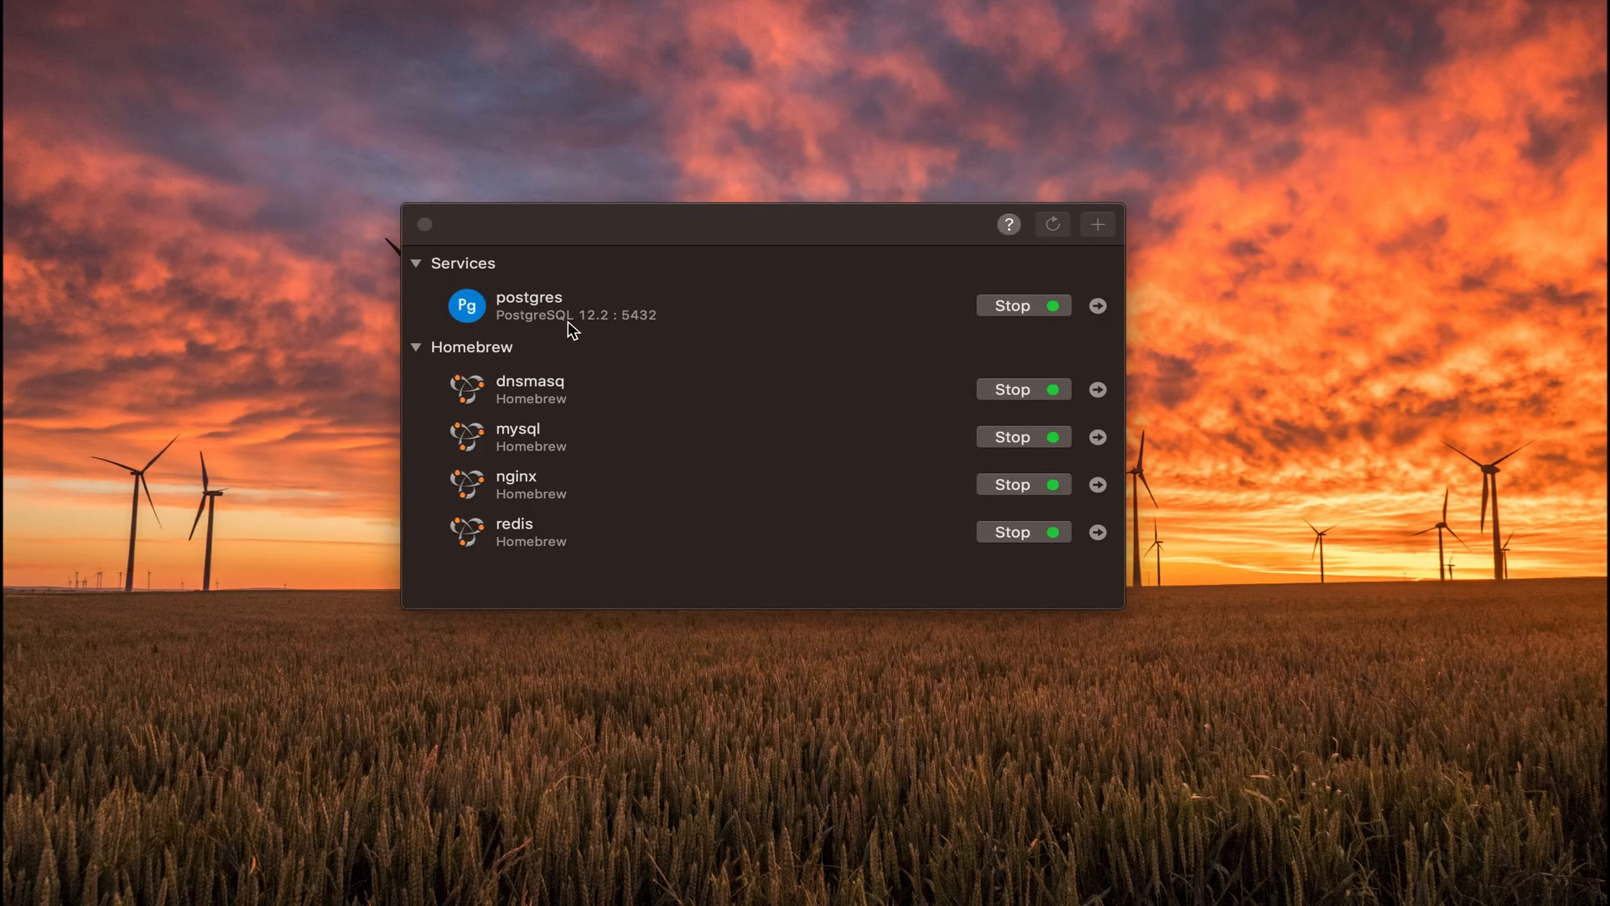
pyautogui.moveTo(978, 327)
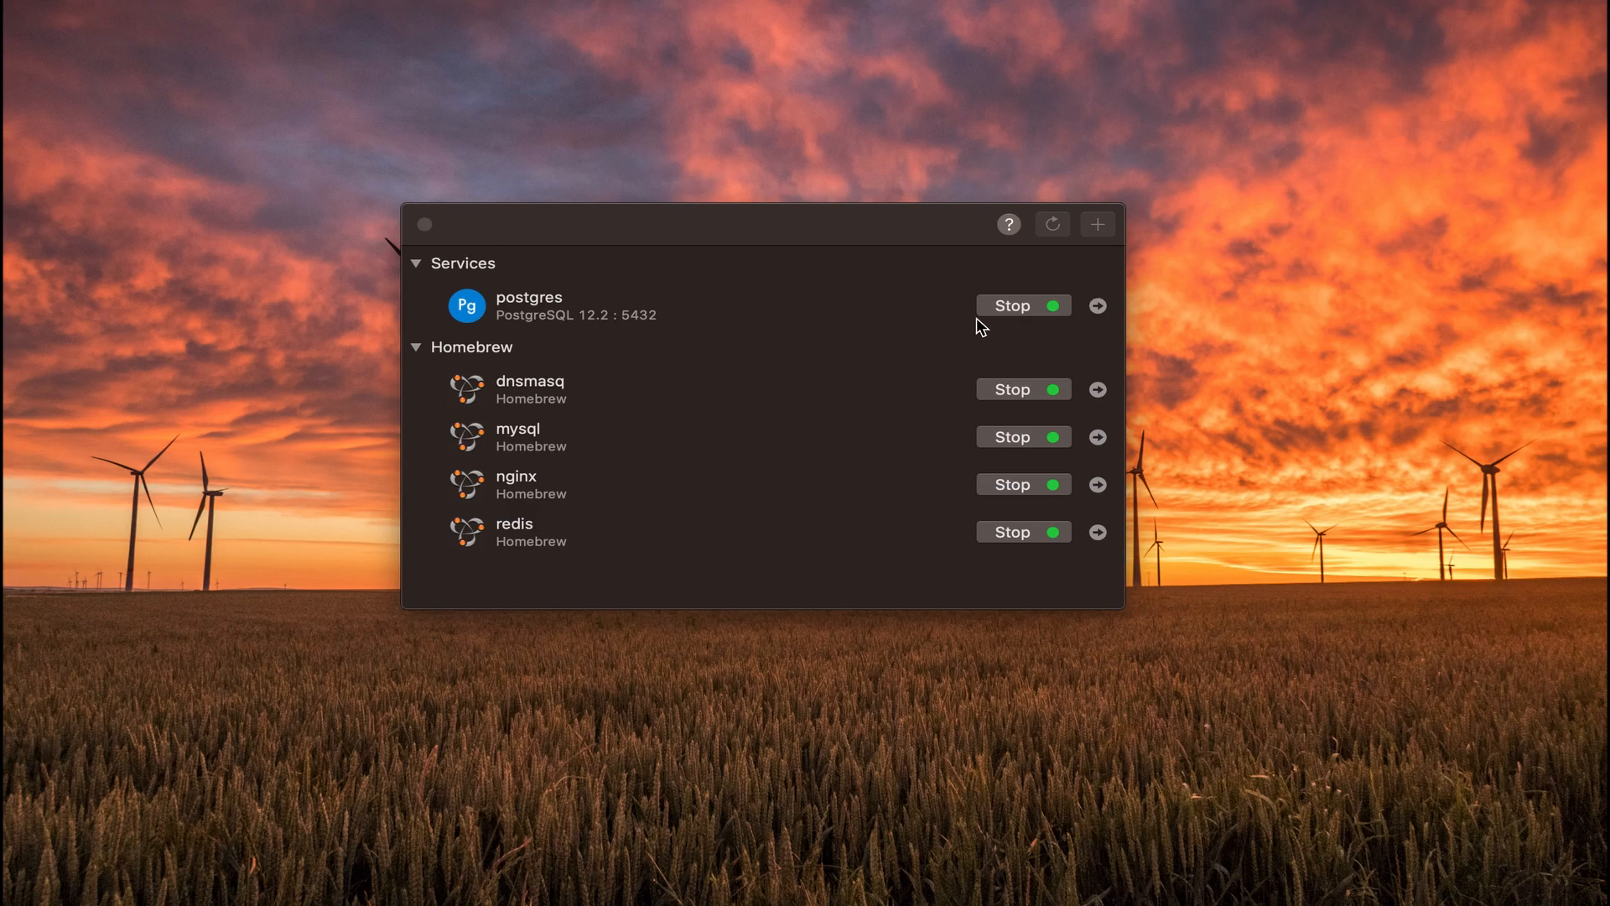
pyautogui.moveTo(963, 319)
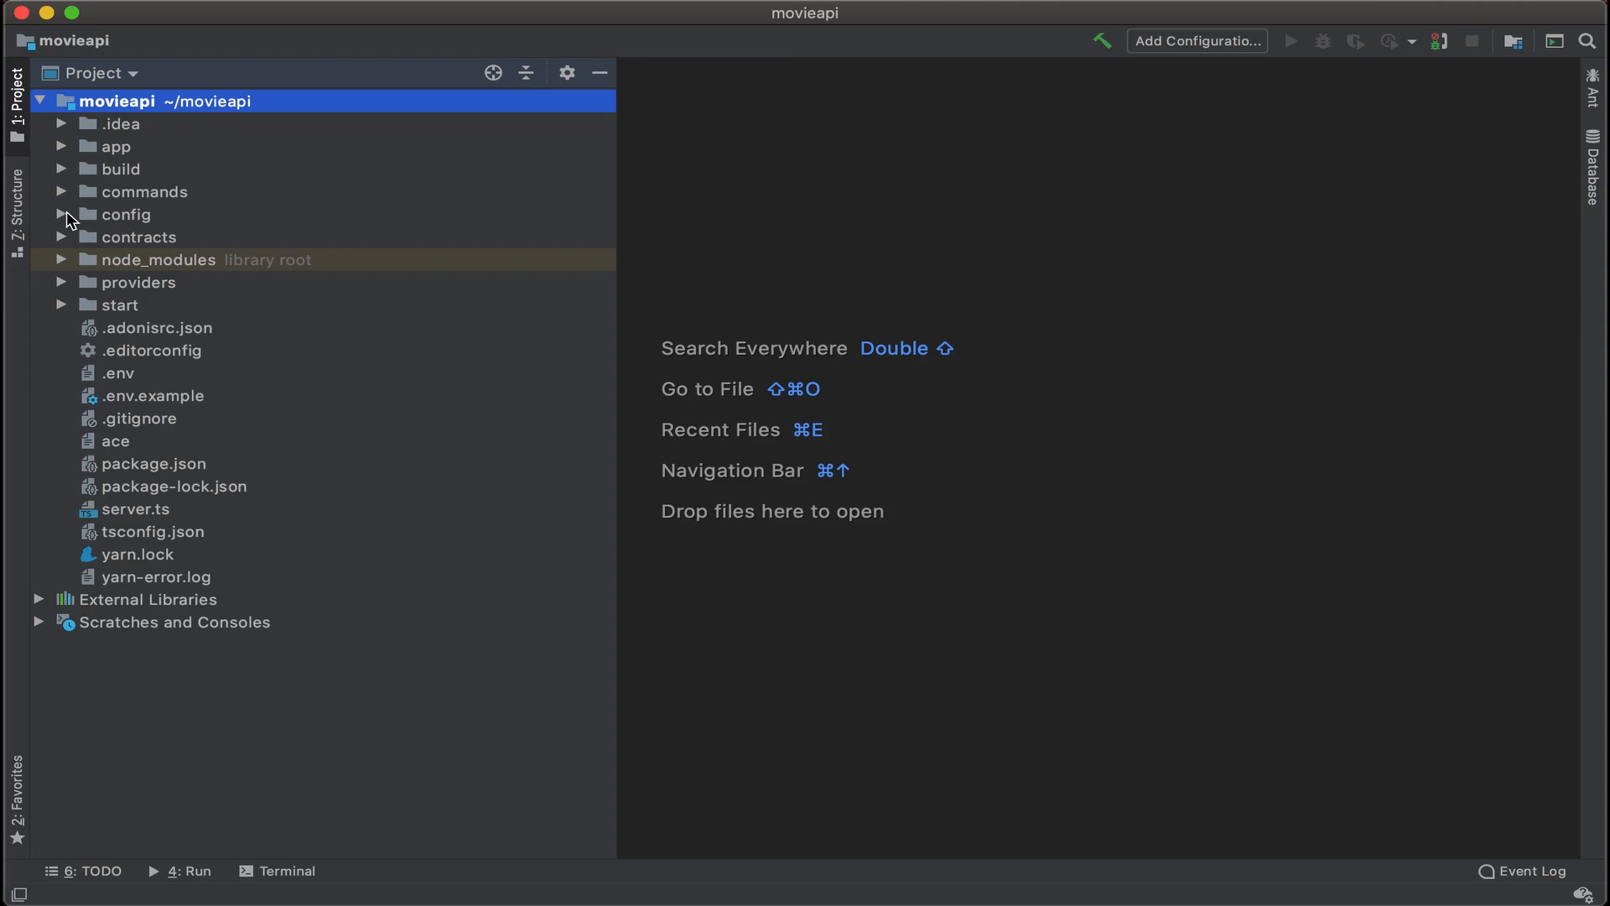
# - Open config/database.ts and scroll to the pg connection block with host, port, user and password
pyautogui.click(62, 213)
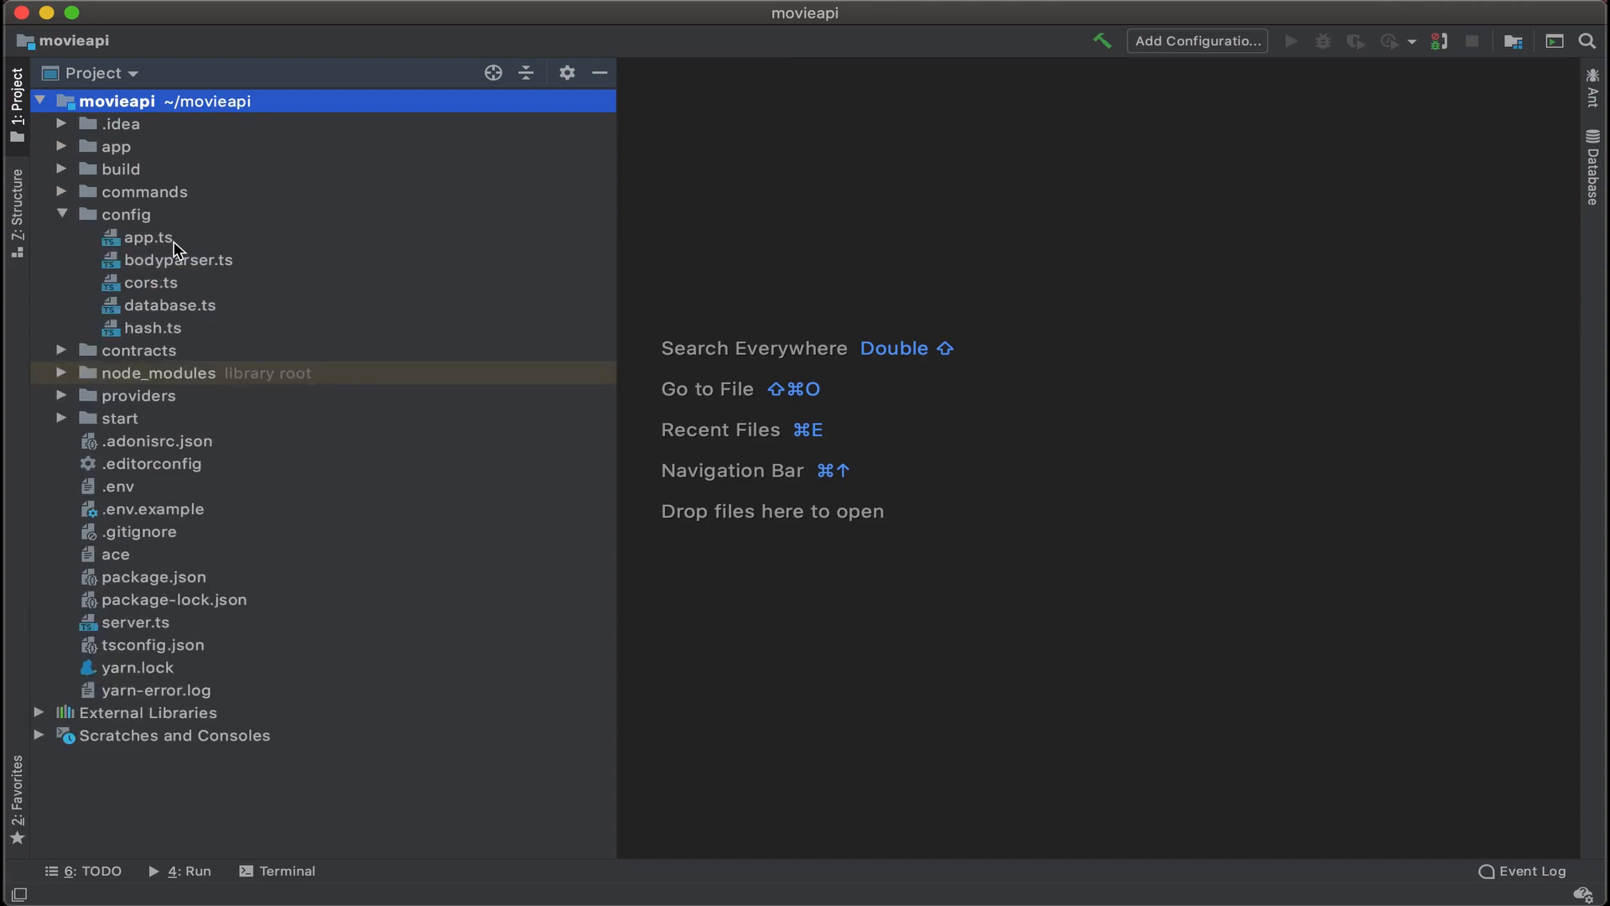
pyautogui.moveTo(190, 317)
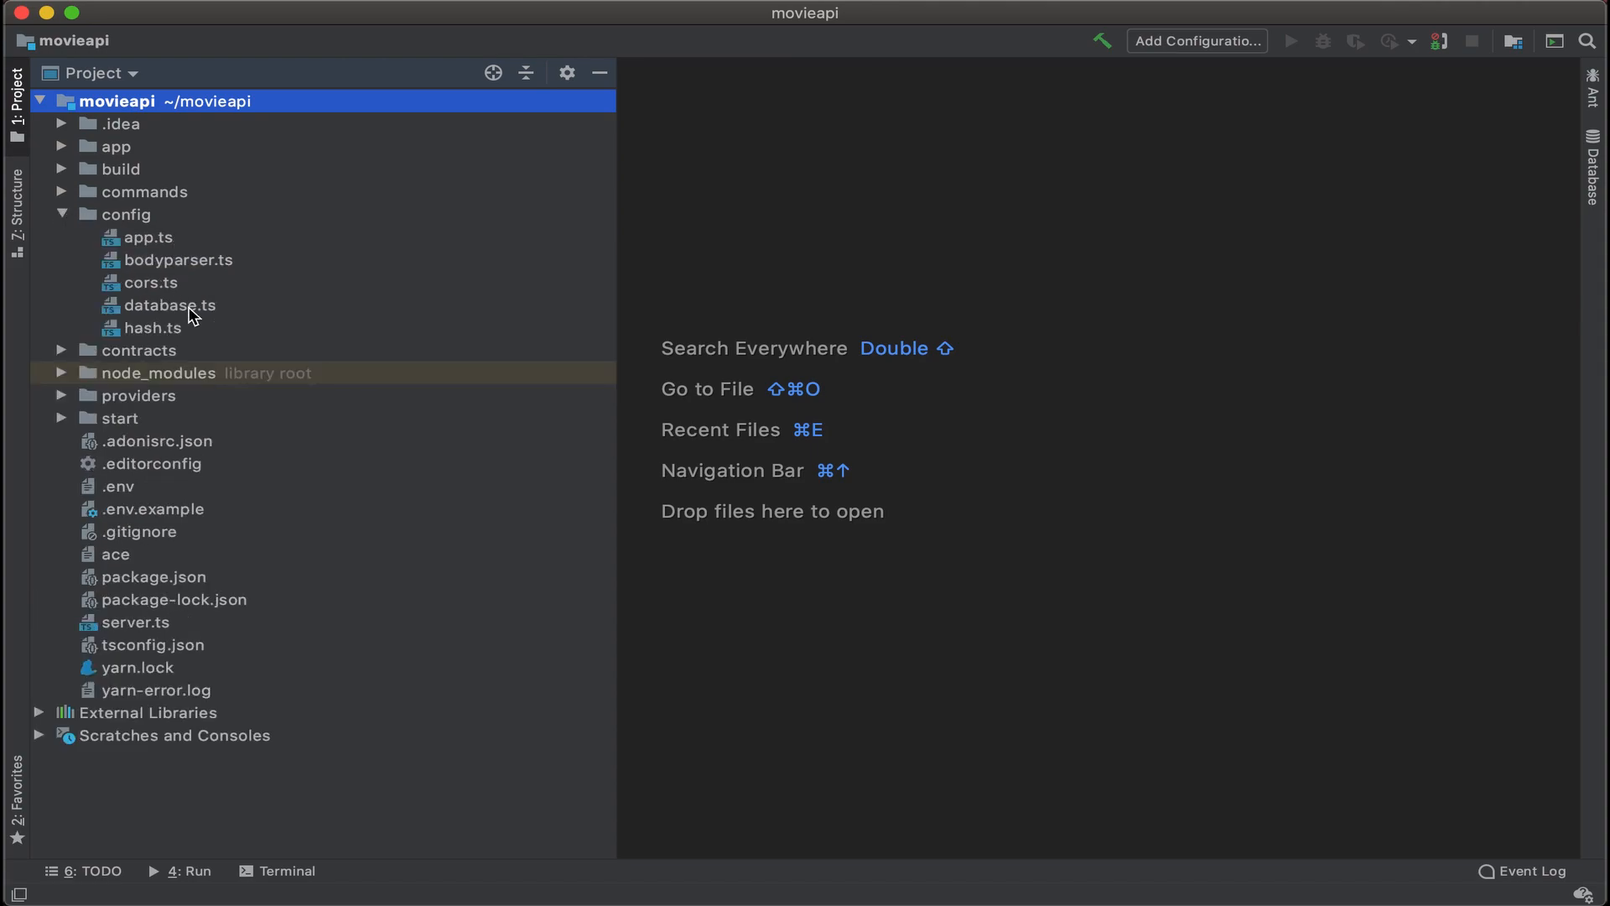
pyautogui.doubleClick(169, 306)
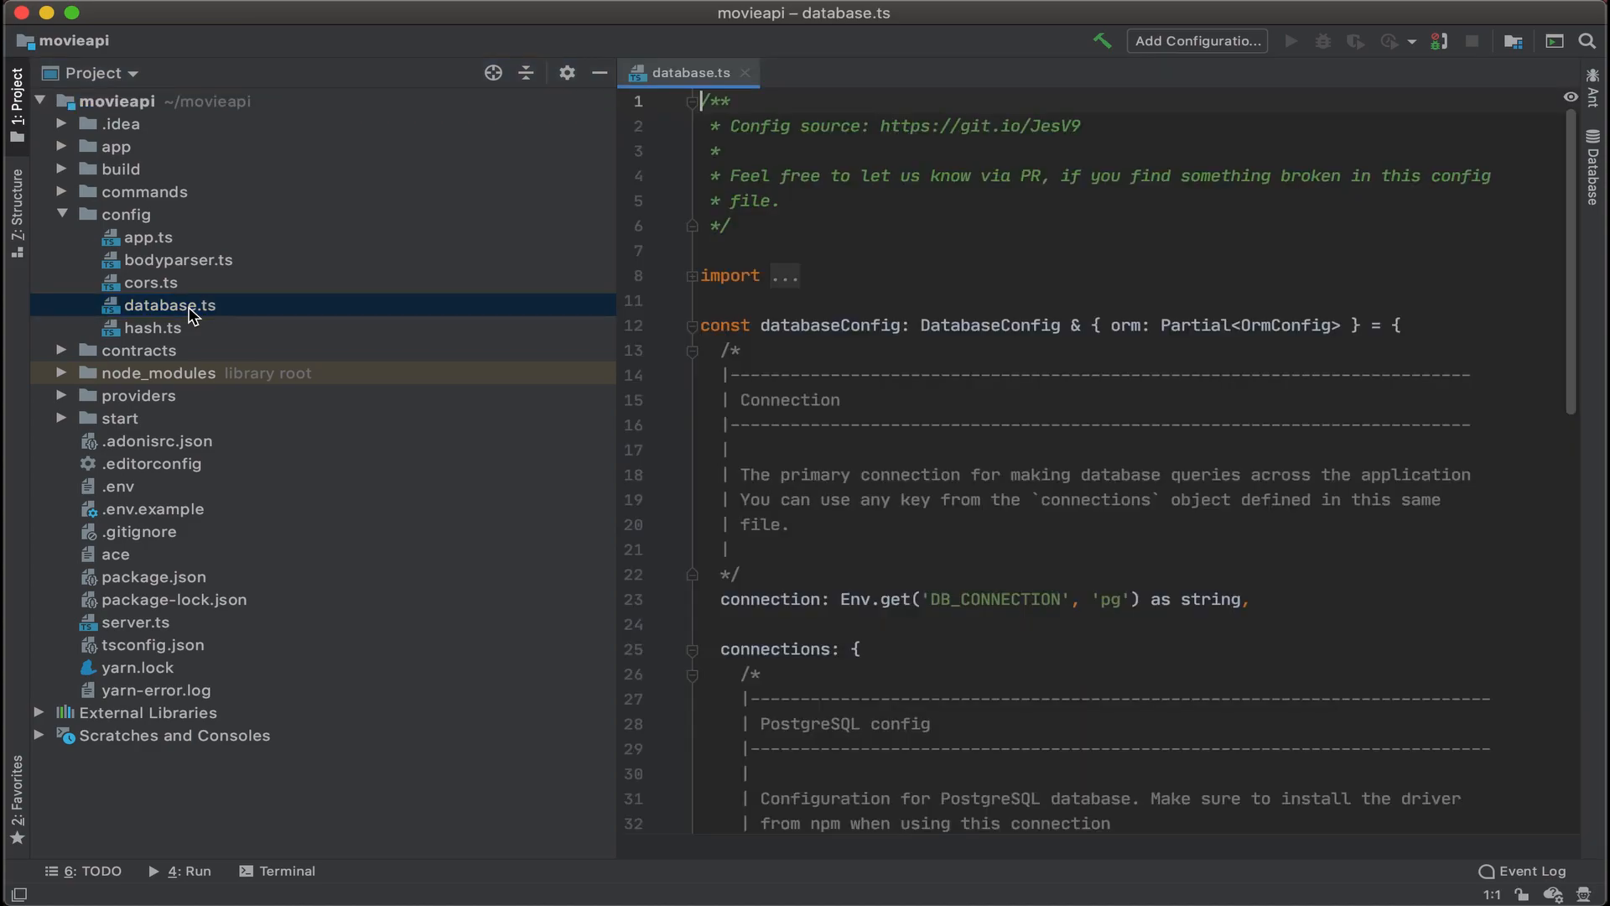
pyautogui.click(599, 72)
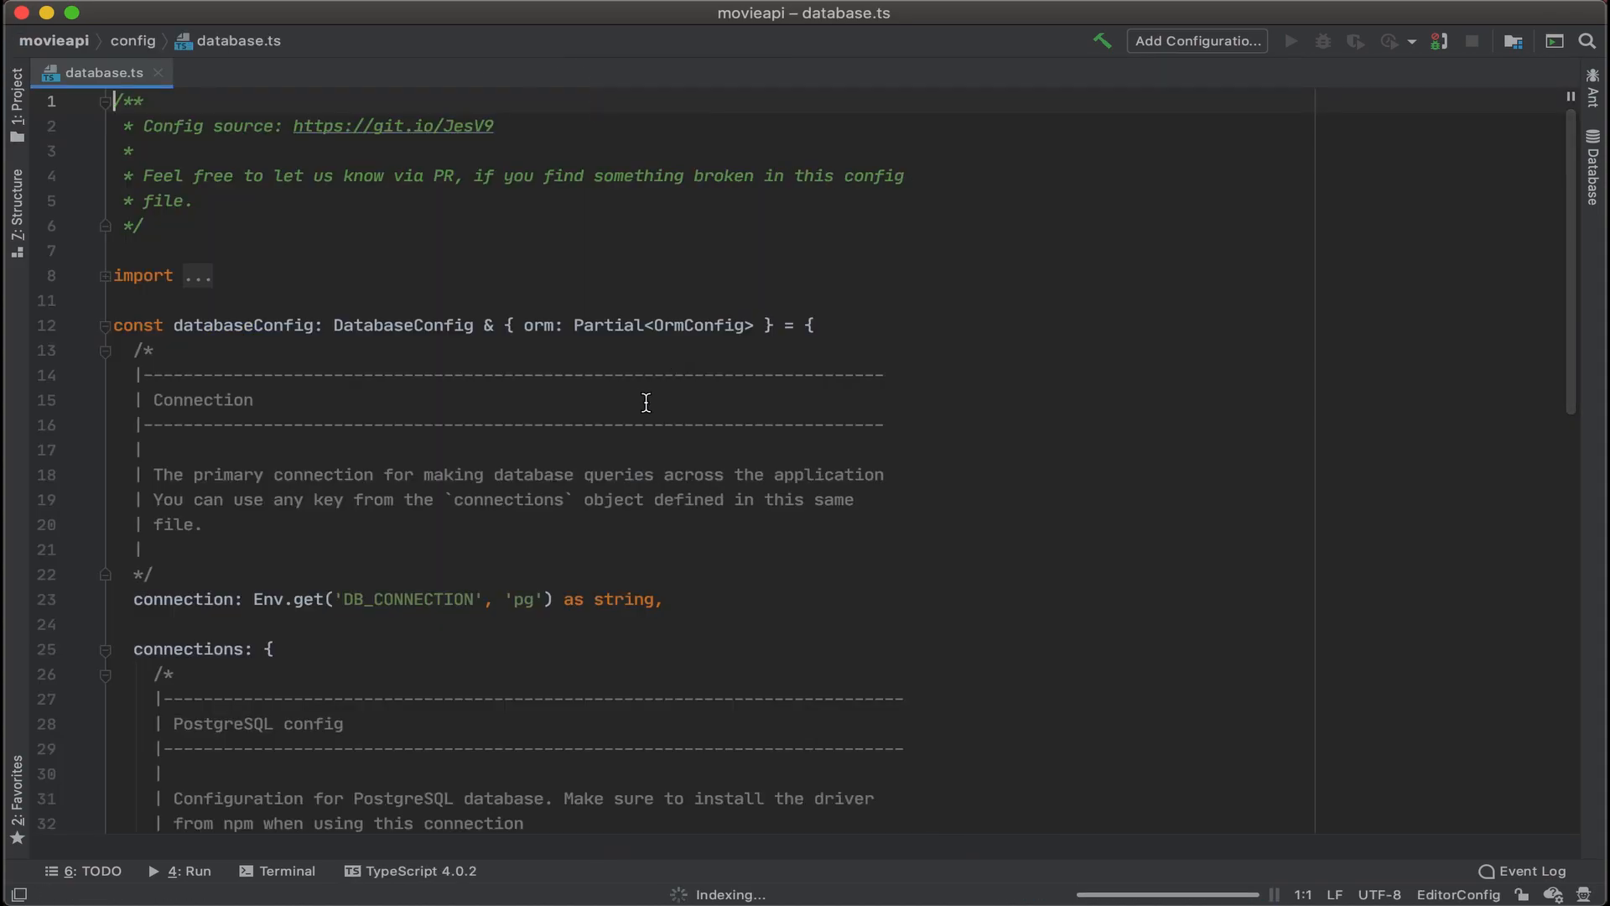
pyautogui.scroll(-3)
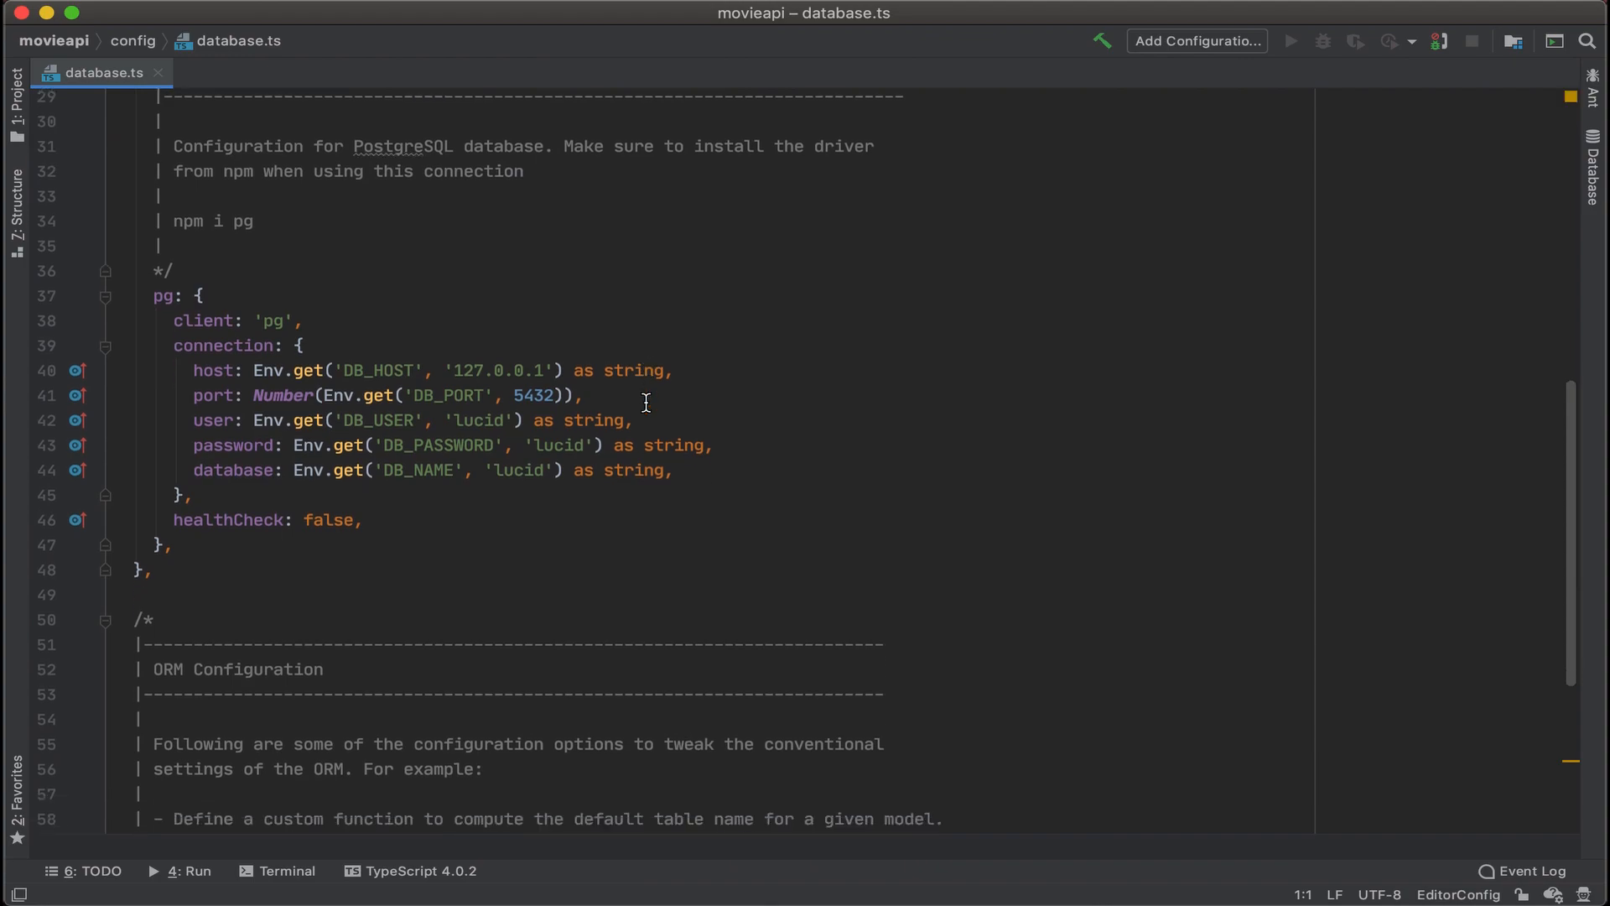
pyautogui.moveTo(440, 605)
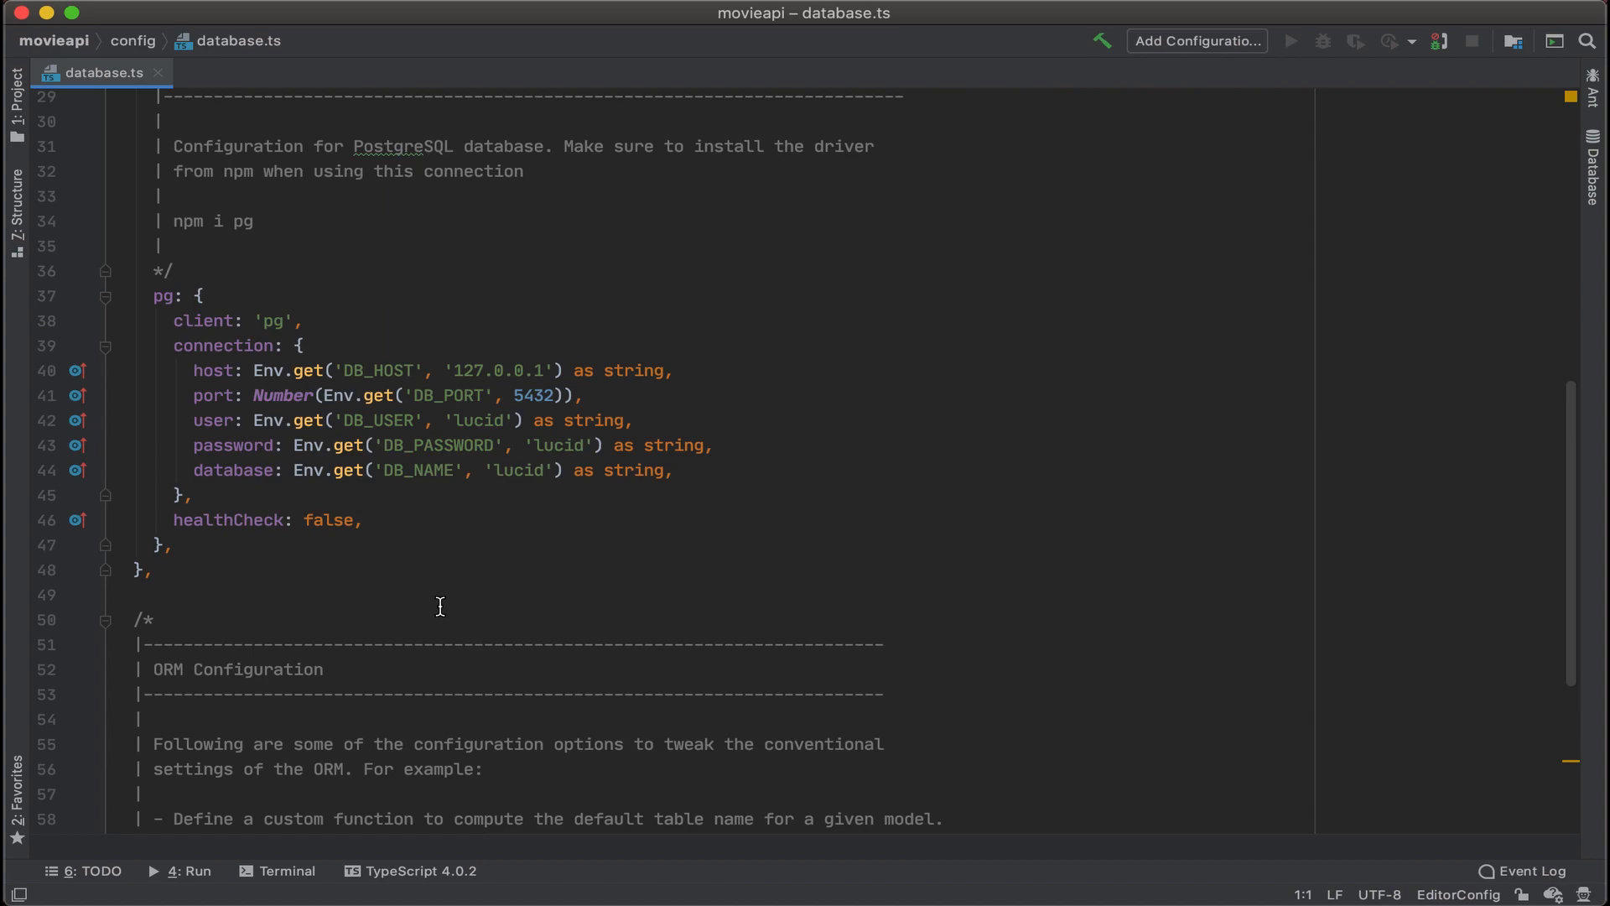
pyautogui.moveTo(432, 428)
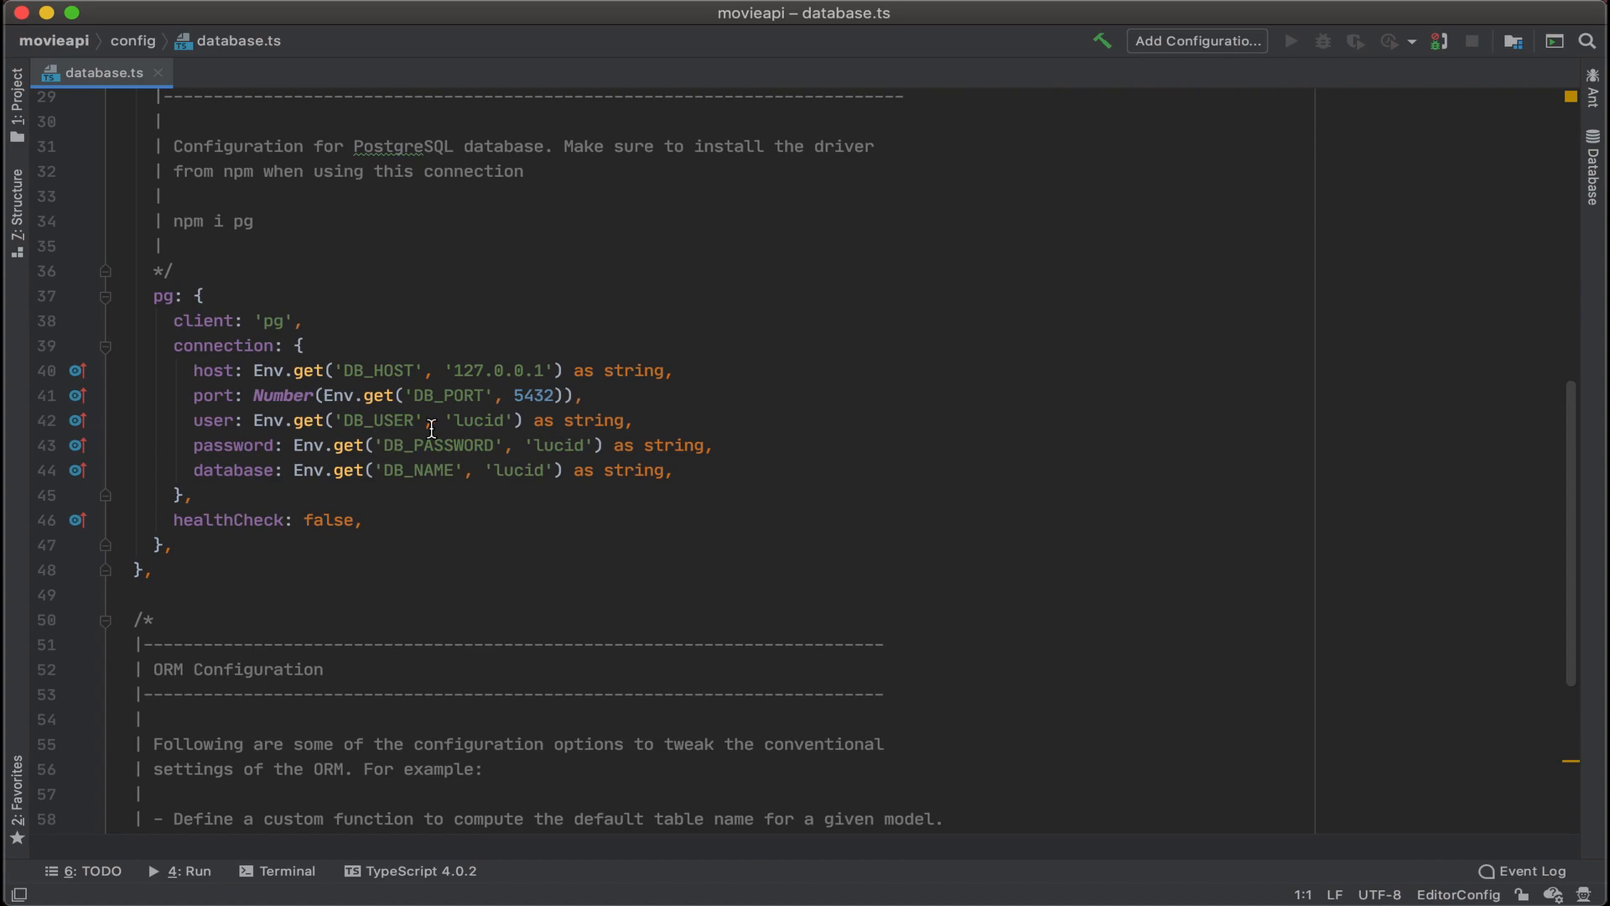
# - Default the connection to user 'postgres', an empty password and database 'movies'
pyautogui.doubleClick(470, 419)
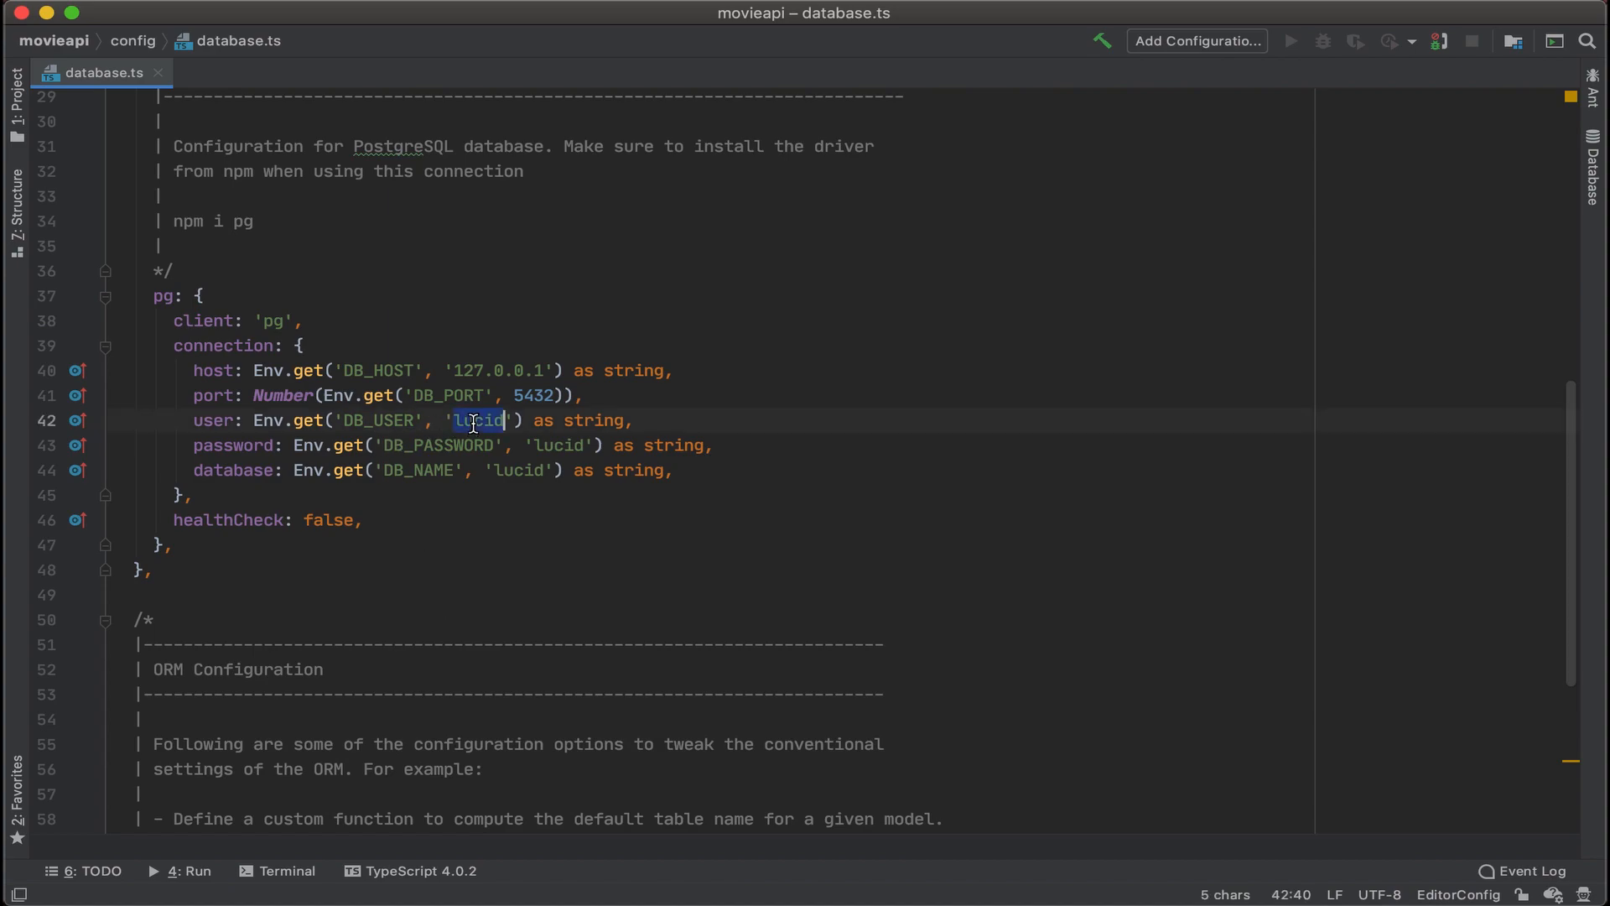
pyautogui.write('postgres')
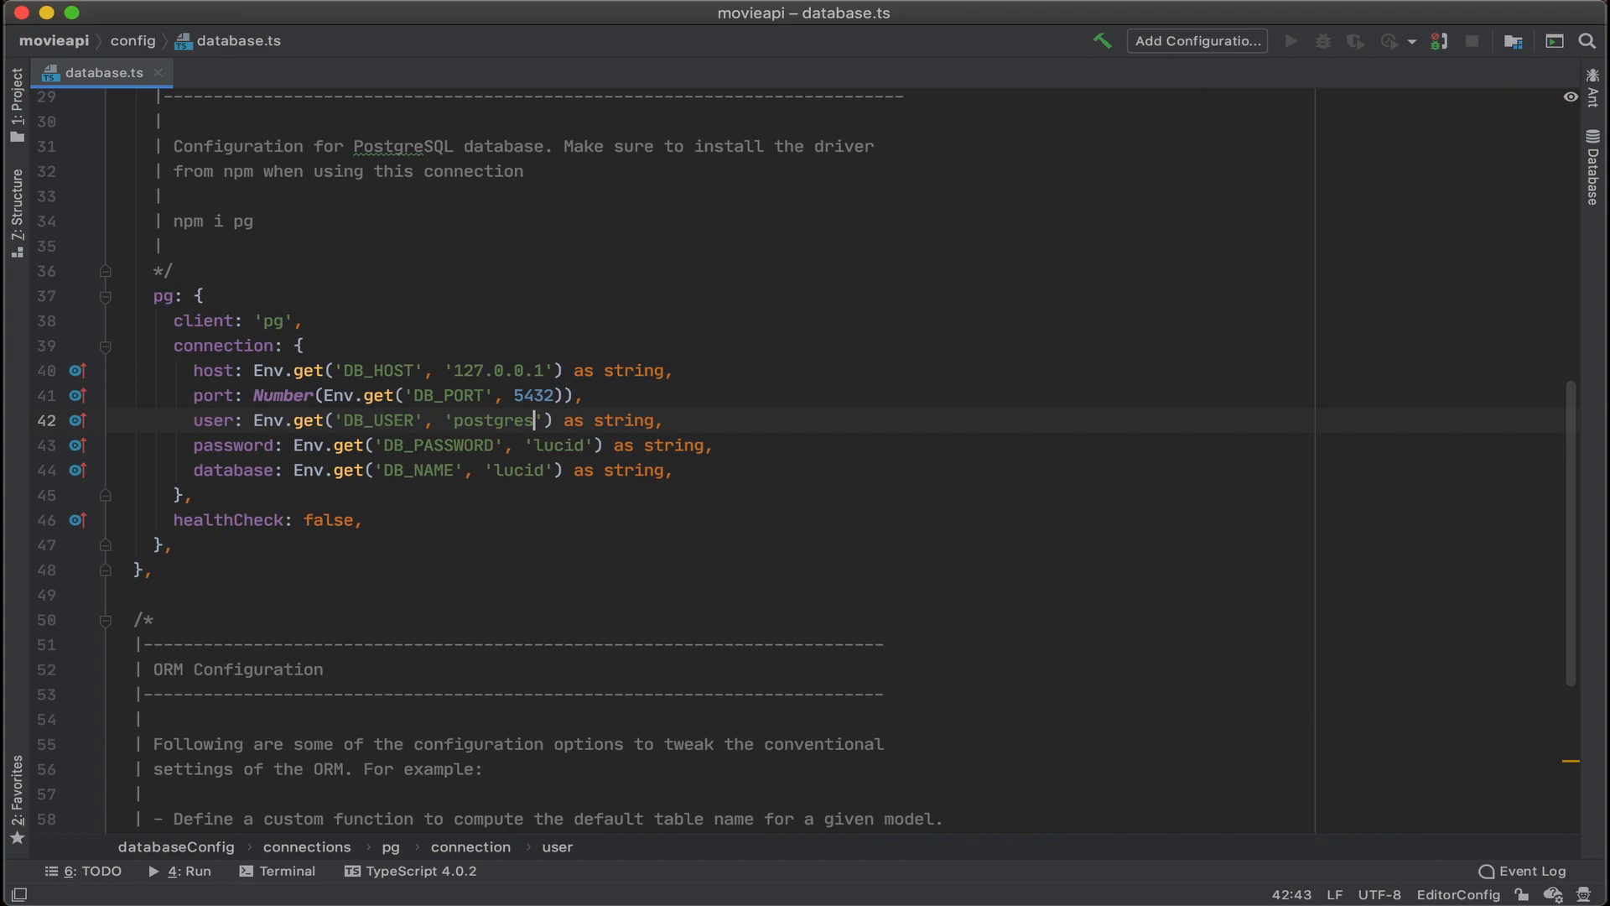
pyautogui.click(569, 445)
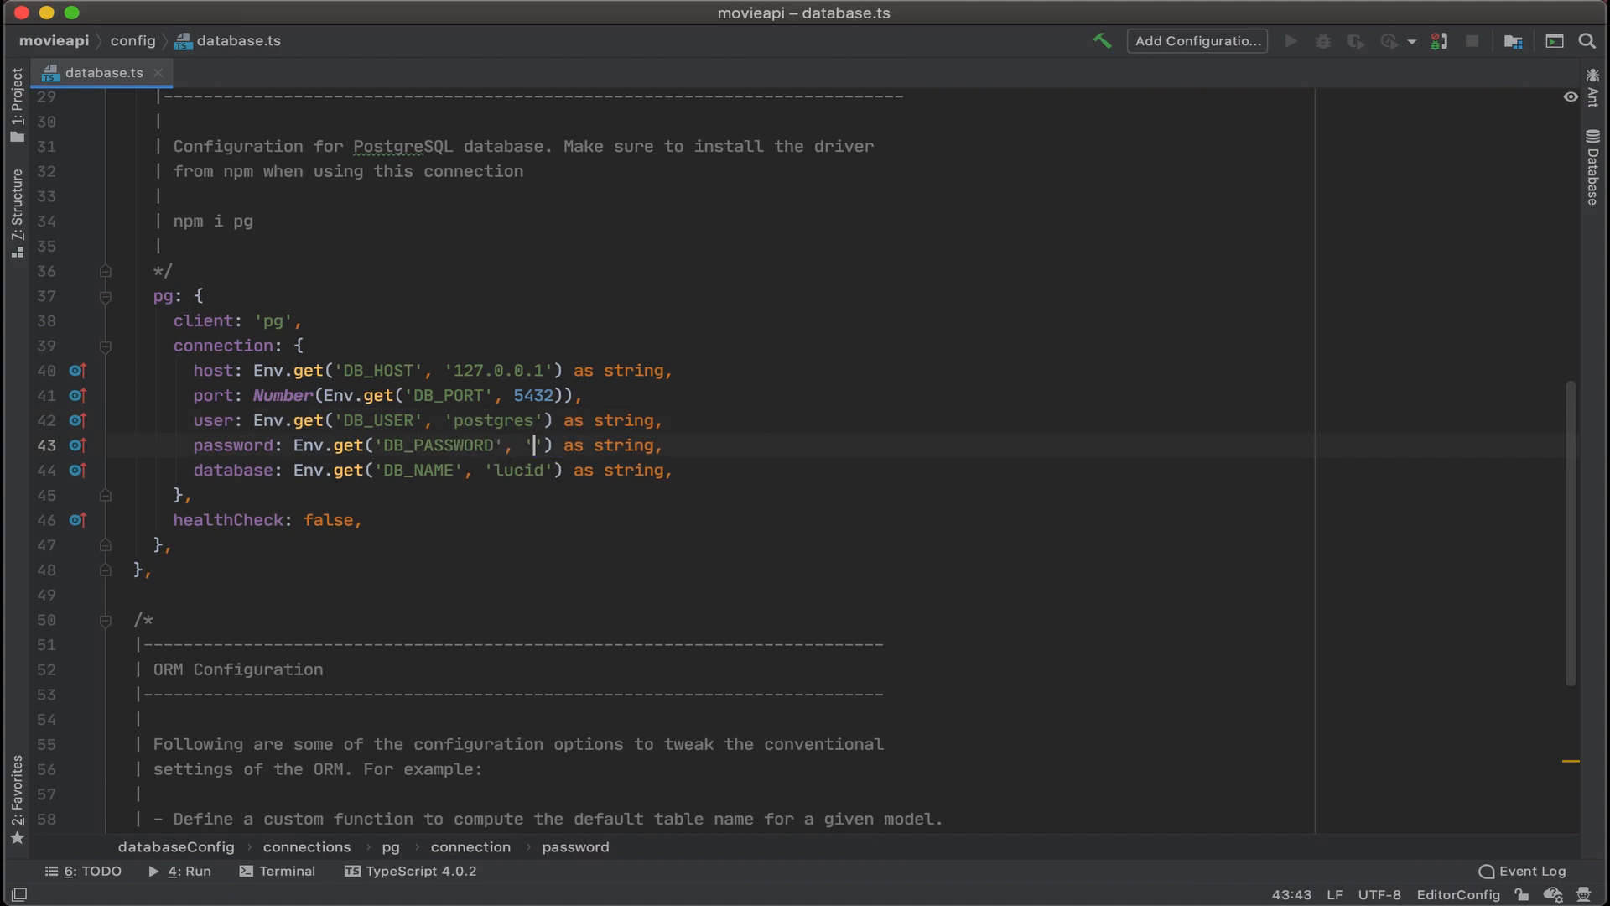
pyautogui.doubleClick(518, 469)
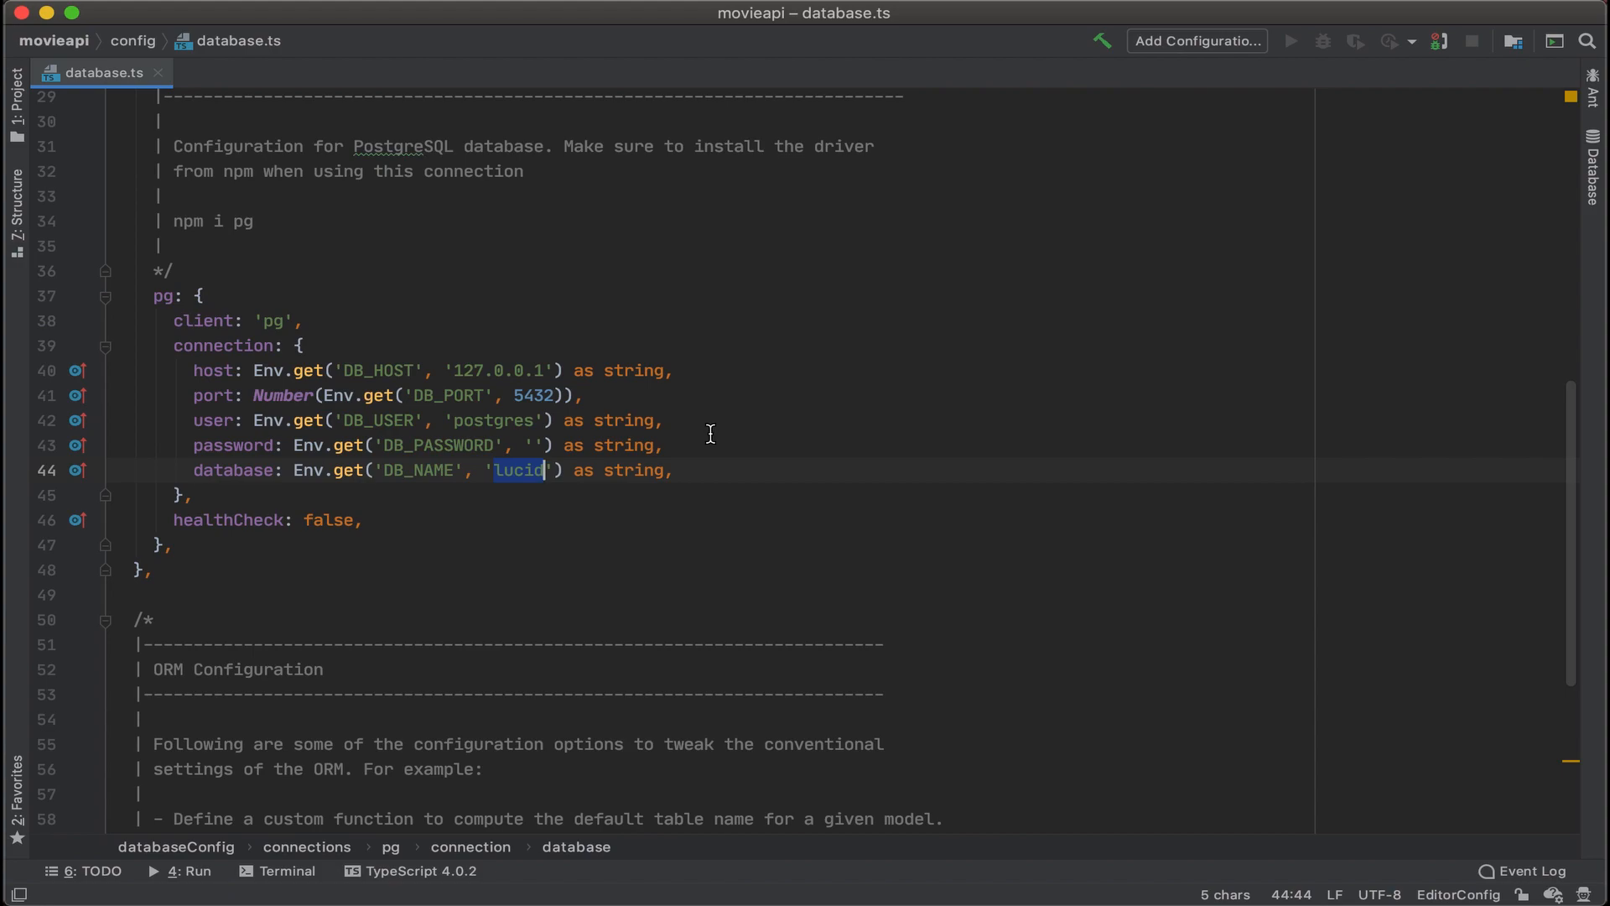
pyautogui.write('movie')
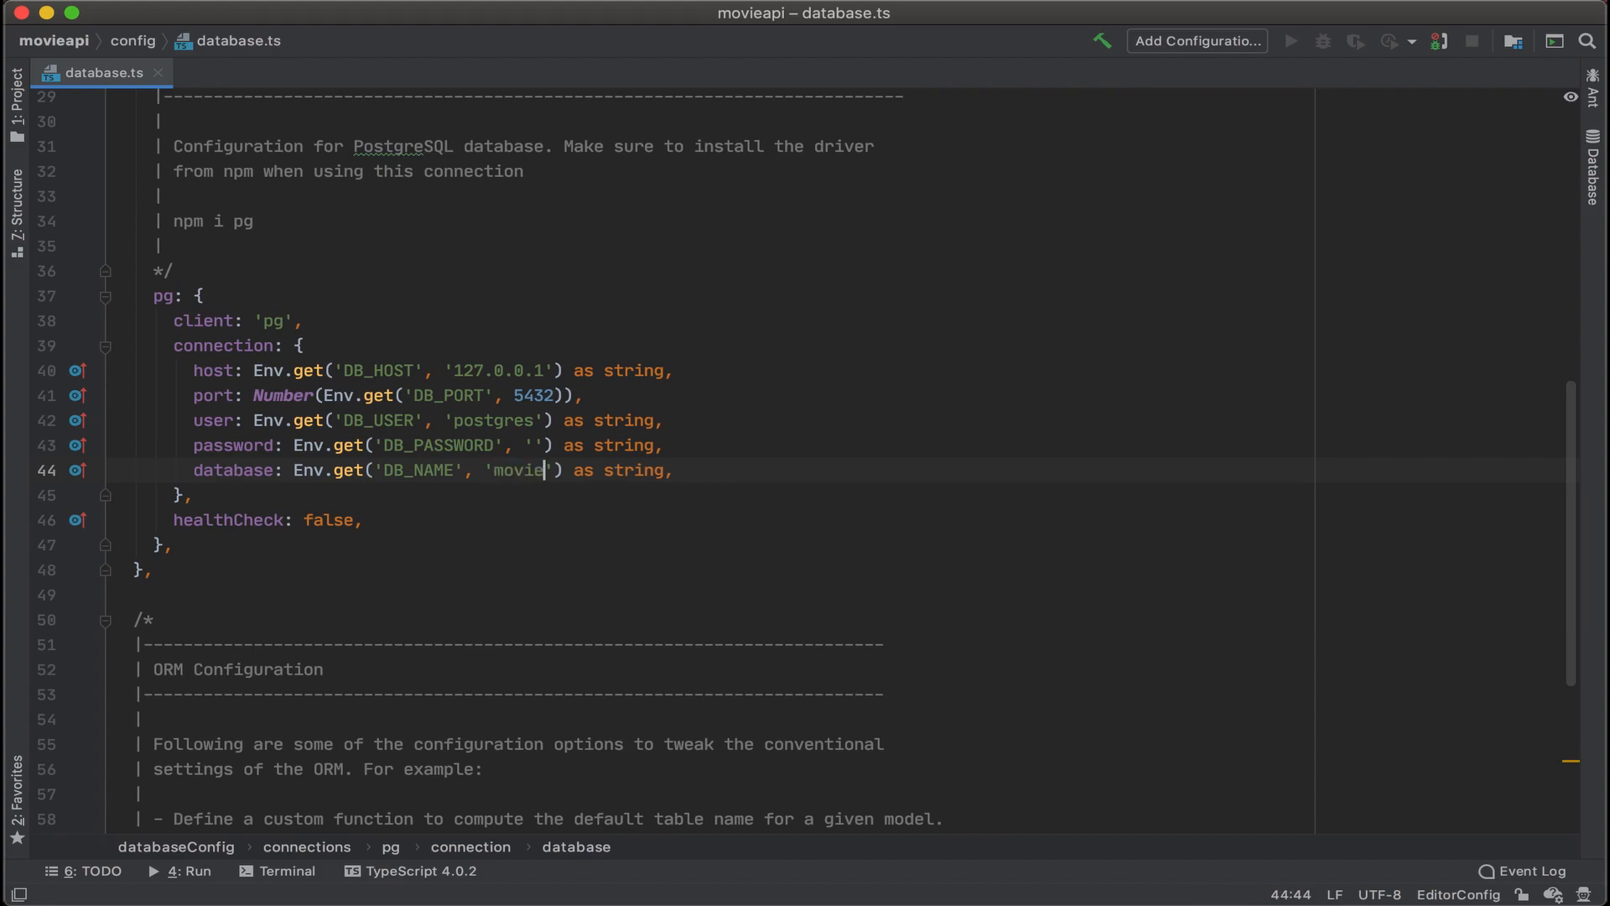
pyautogui.write('s')
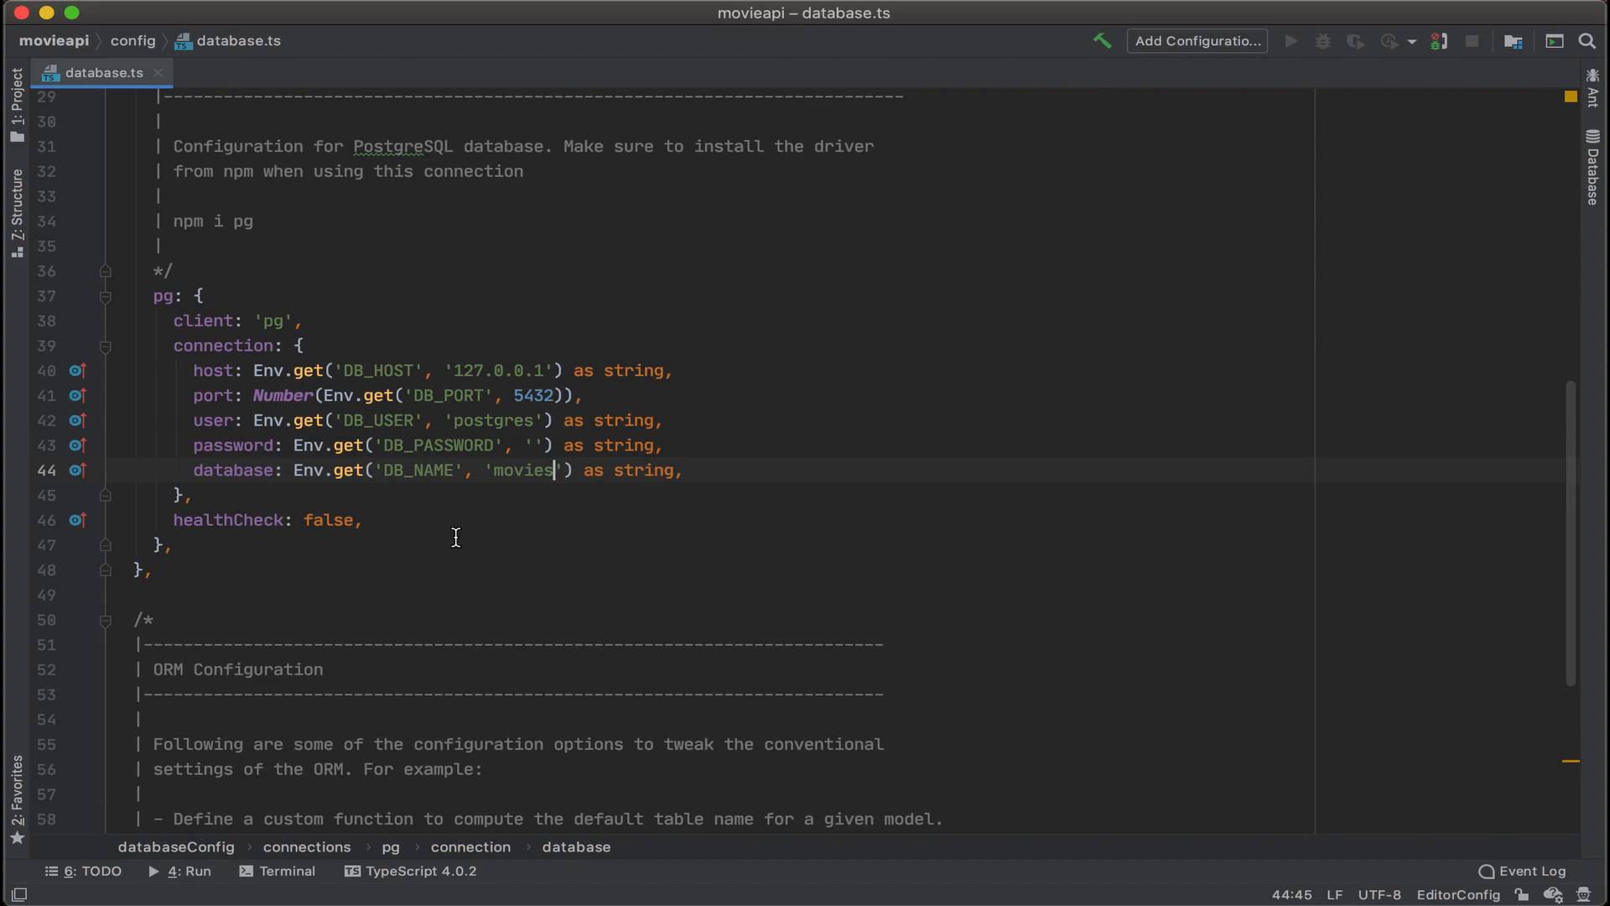
pyautogui.moveTo(527, 547)
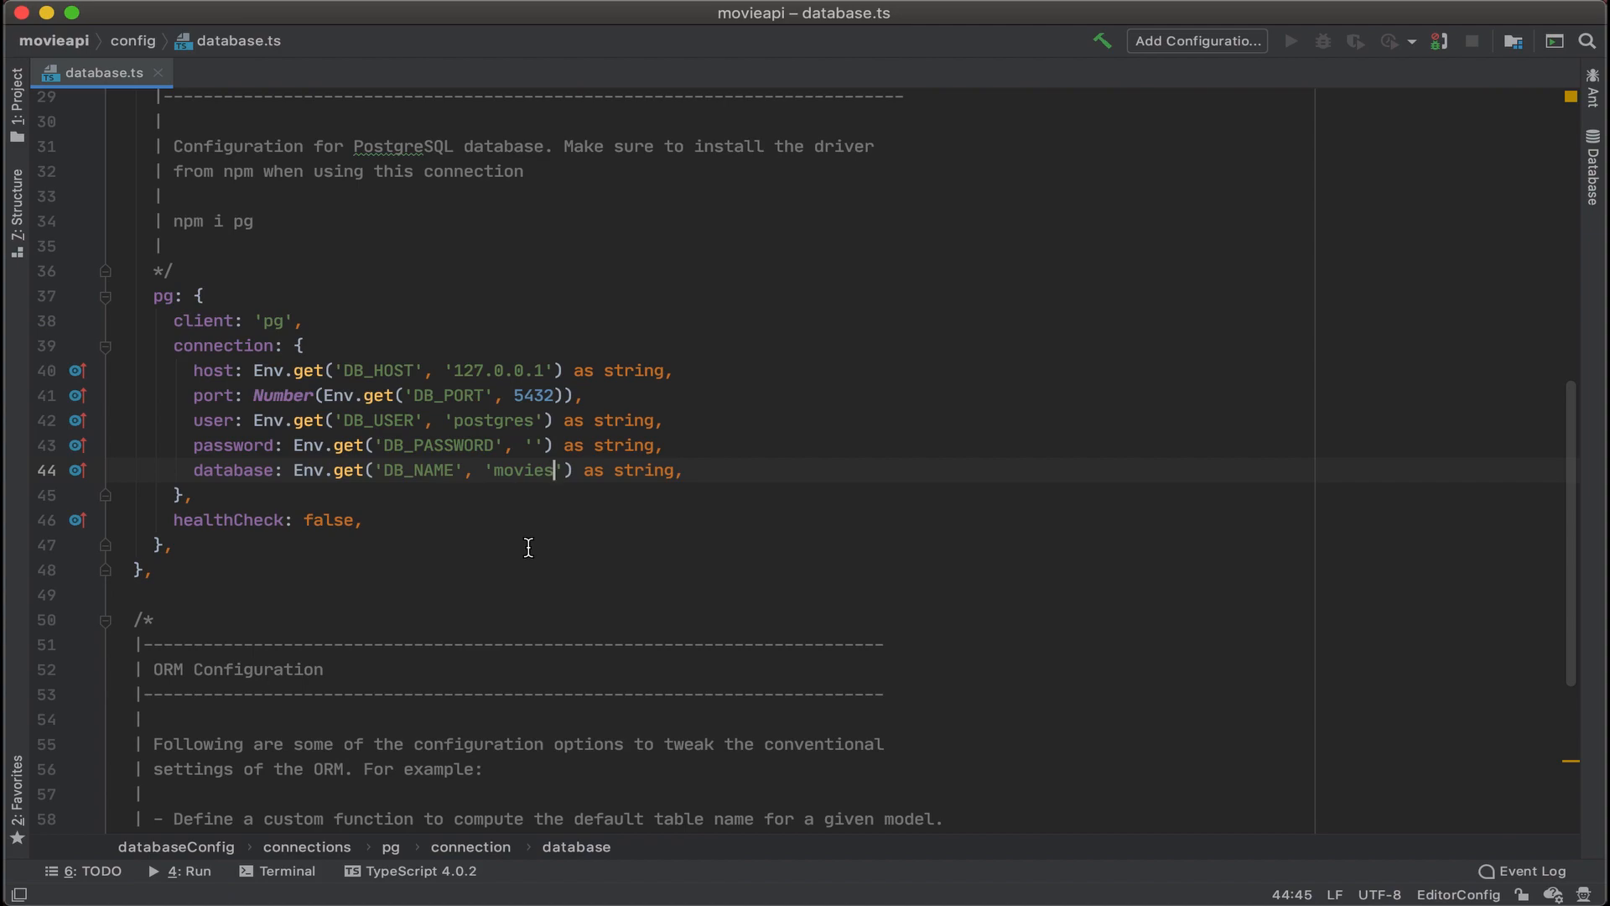
pyautogui.moveTo(319, 518)
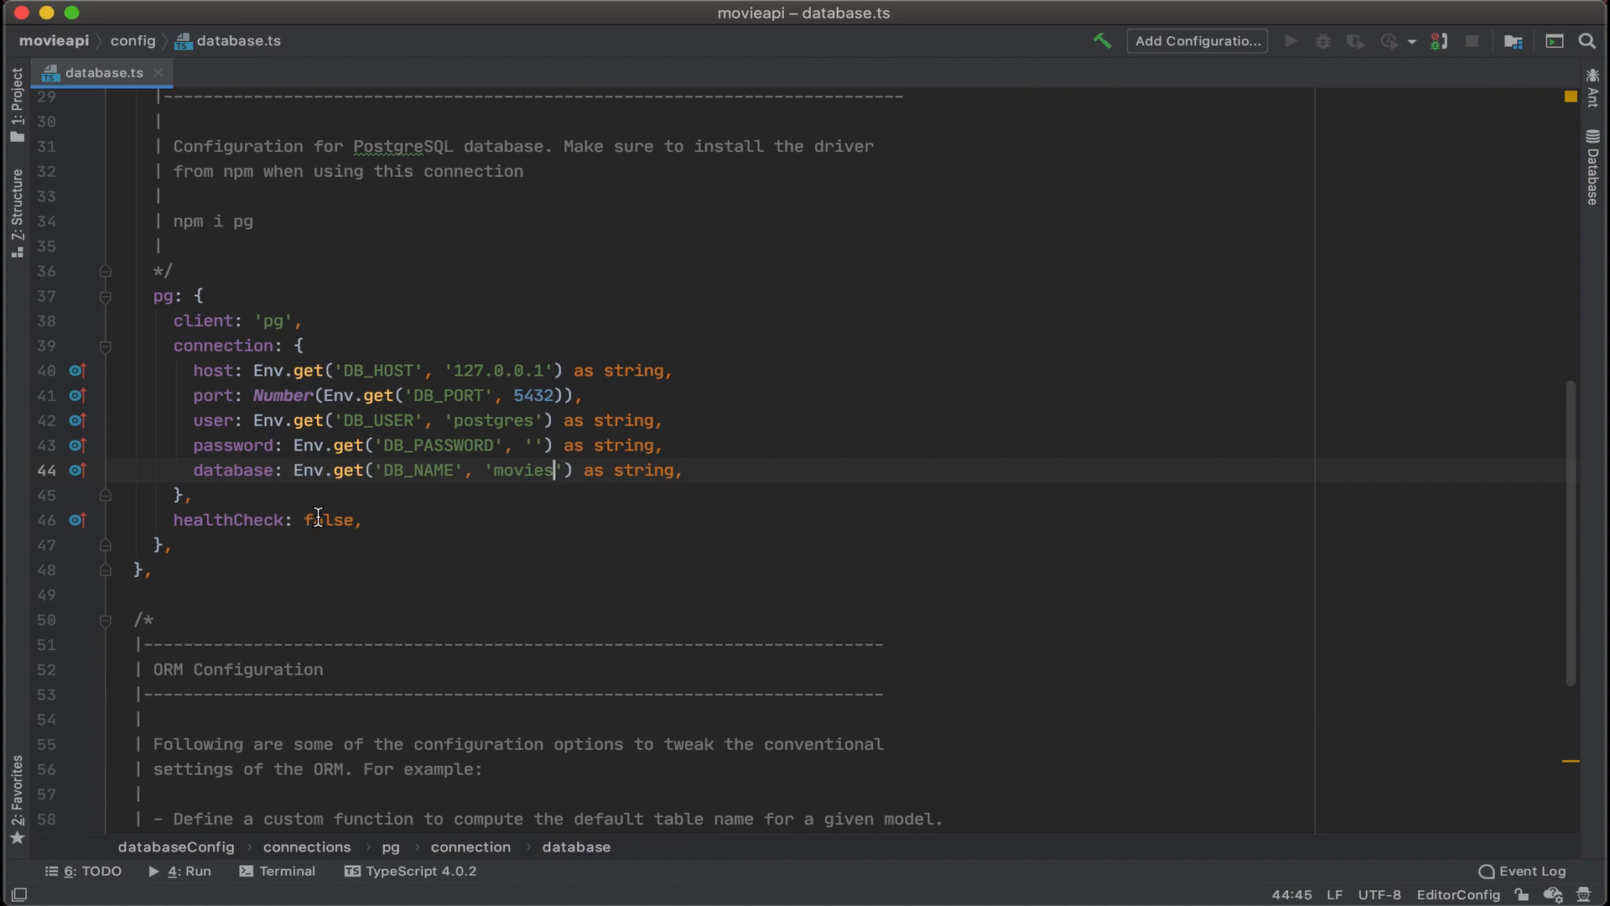
# - Change healthCheck from false to true
pyautogui.doubleClick(331, 520)
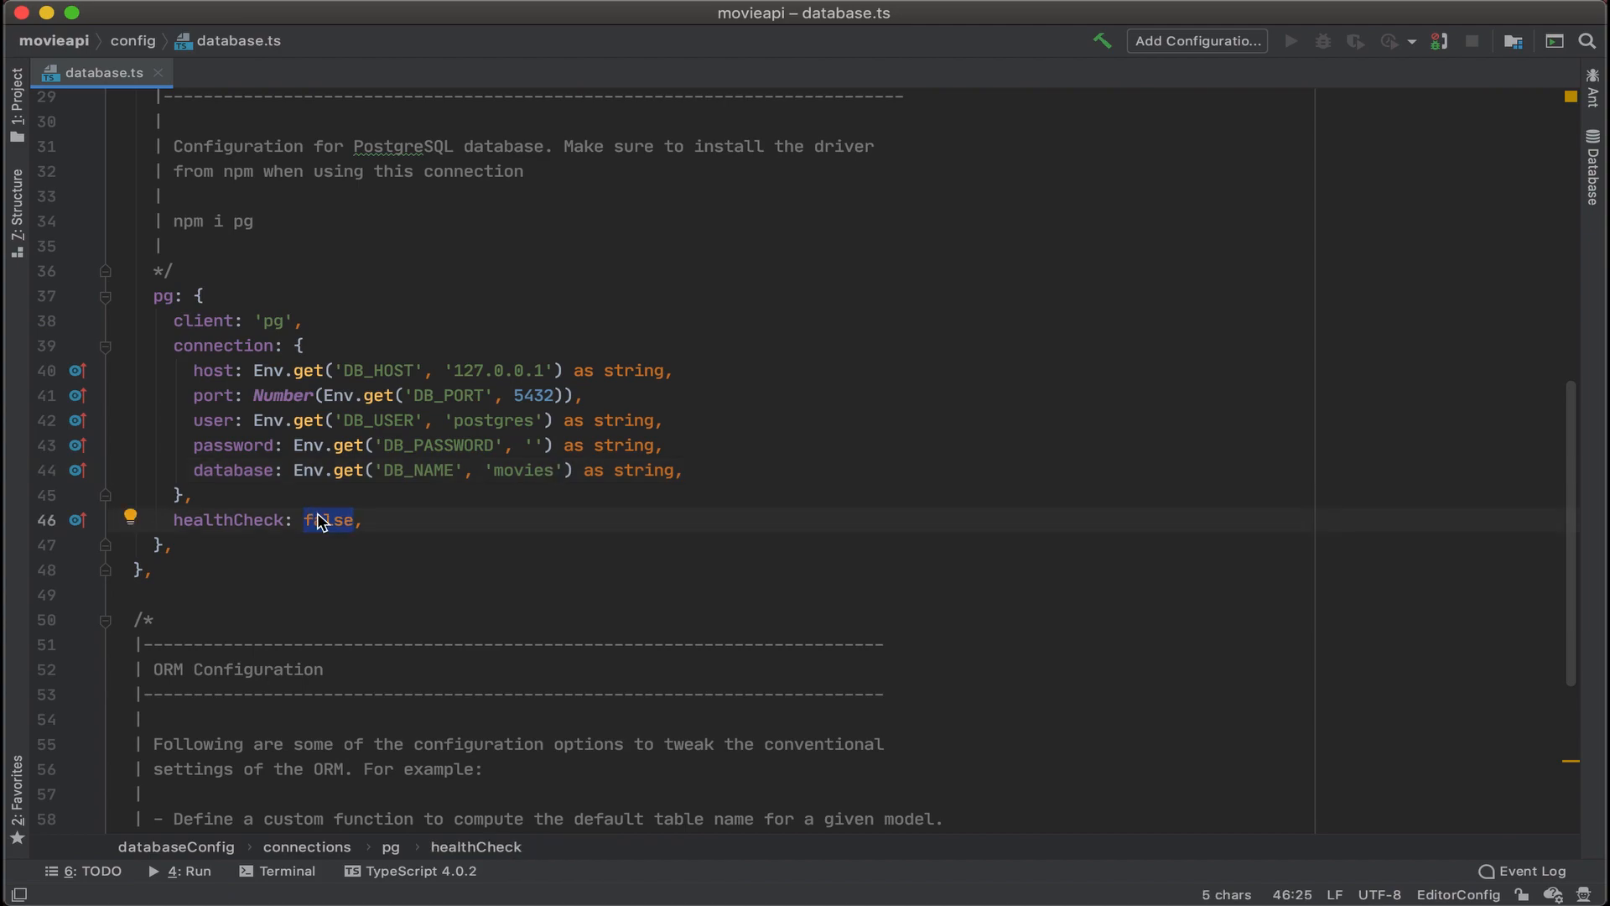
pyautogui.write('true')
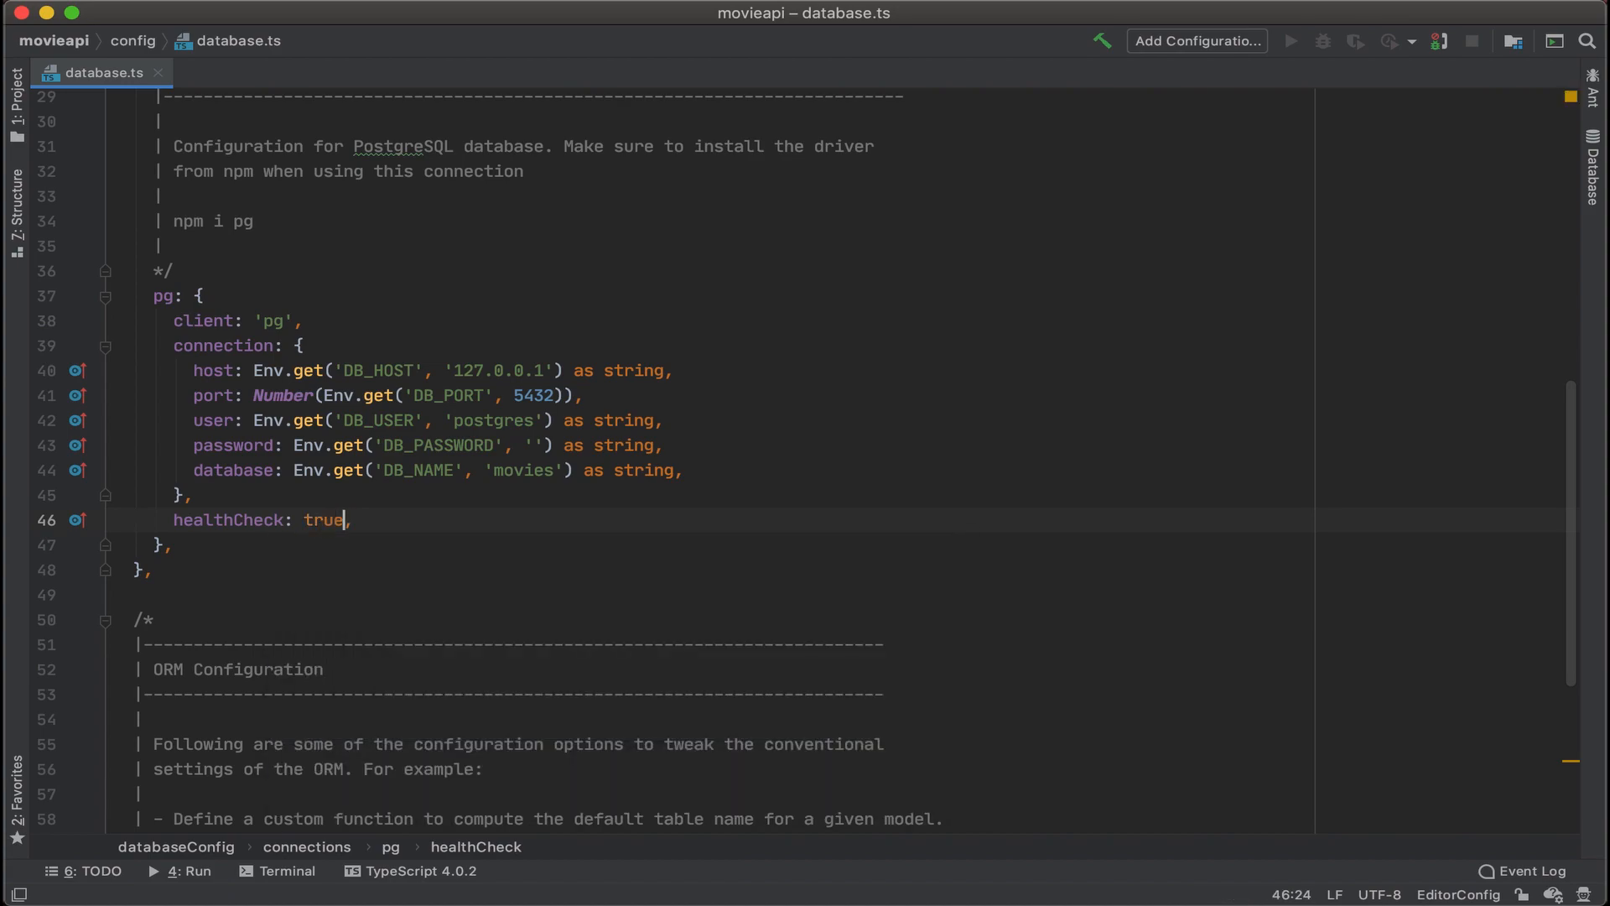
pyautogui.click(378, 544)
pyautogui.write('route')
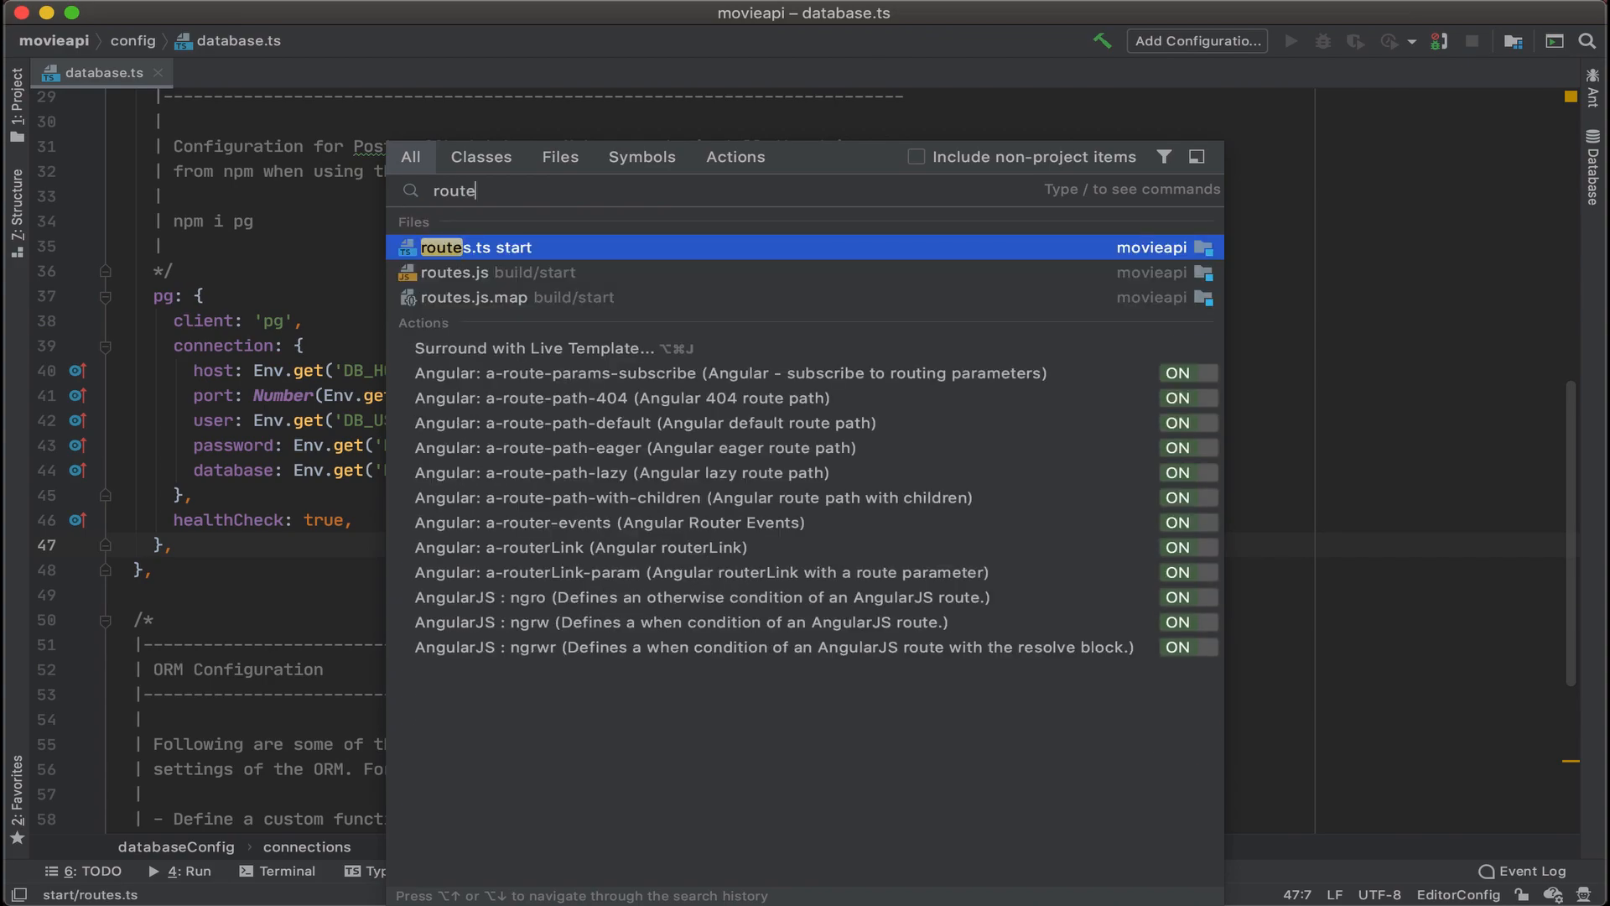
# - Open start/routes.ts via Search Everywhere and review the health-check route code
pyautogui.write('s.t')
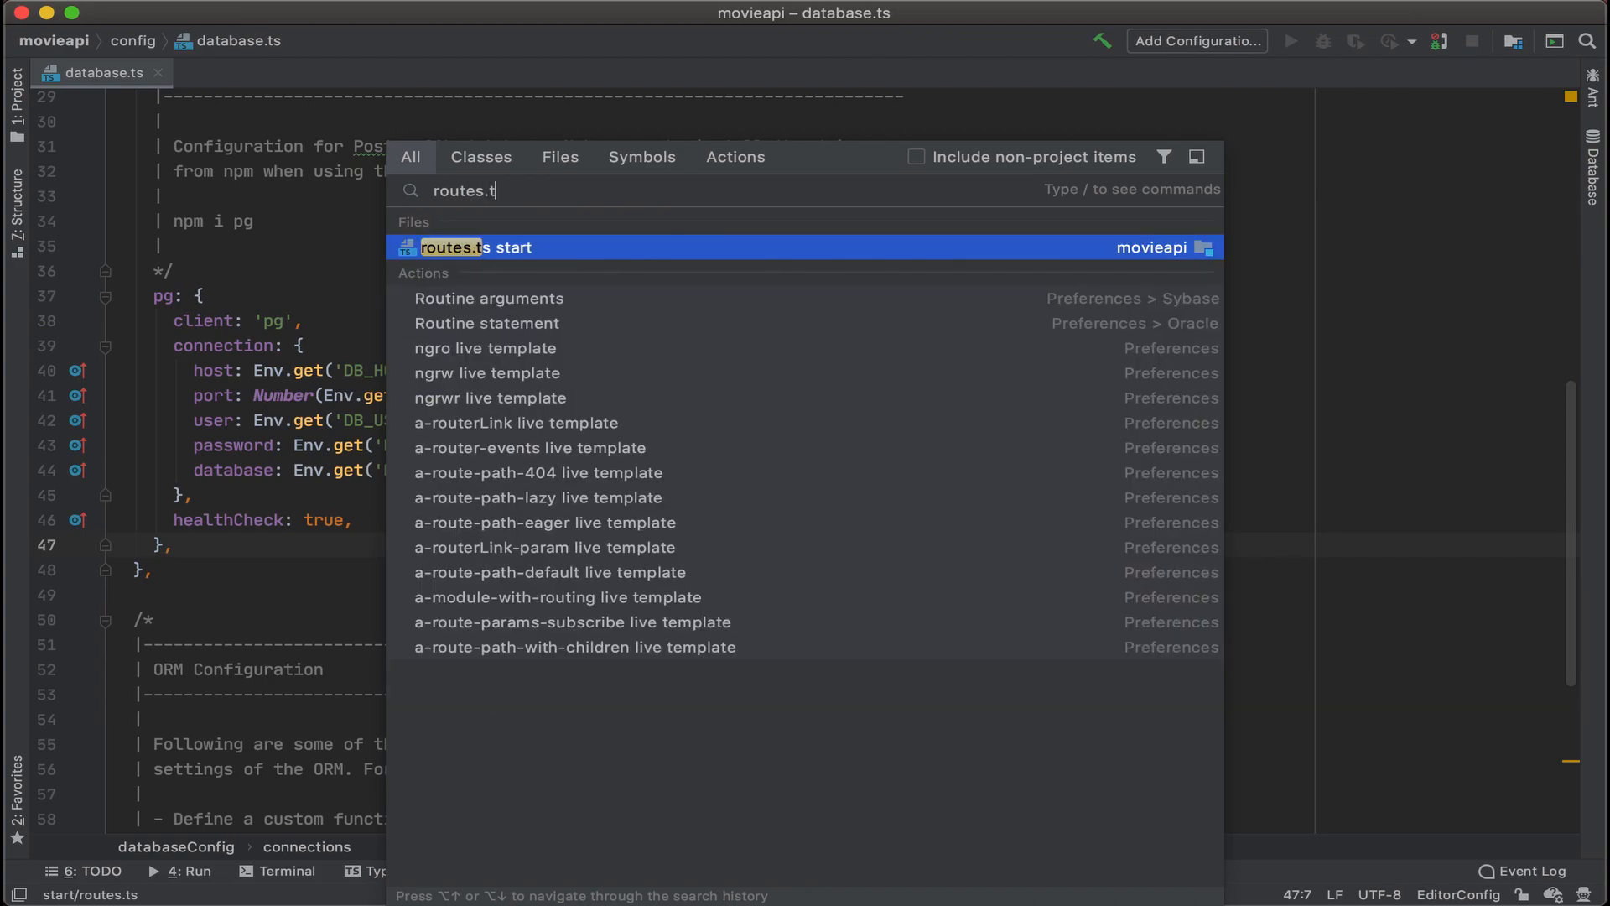
pyautogui.click(477, 248)
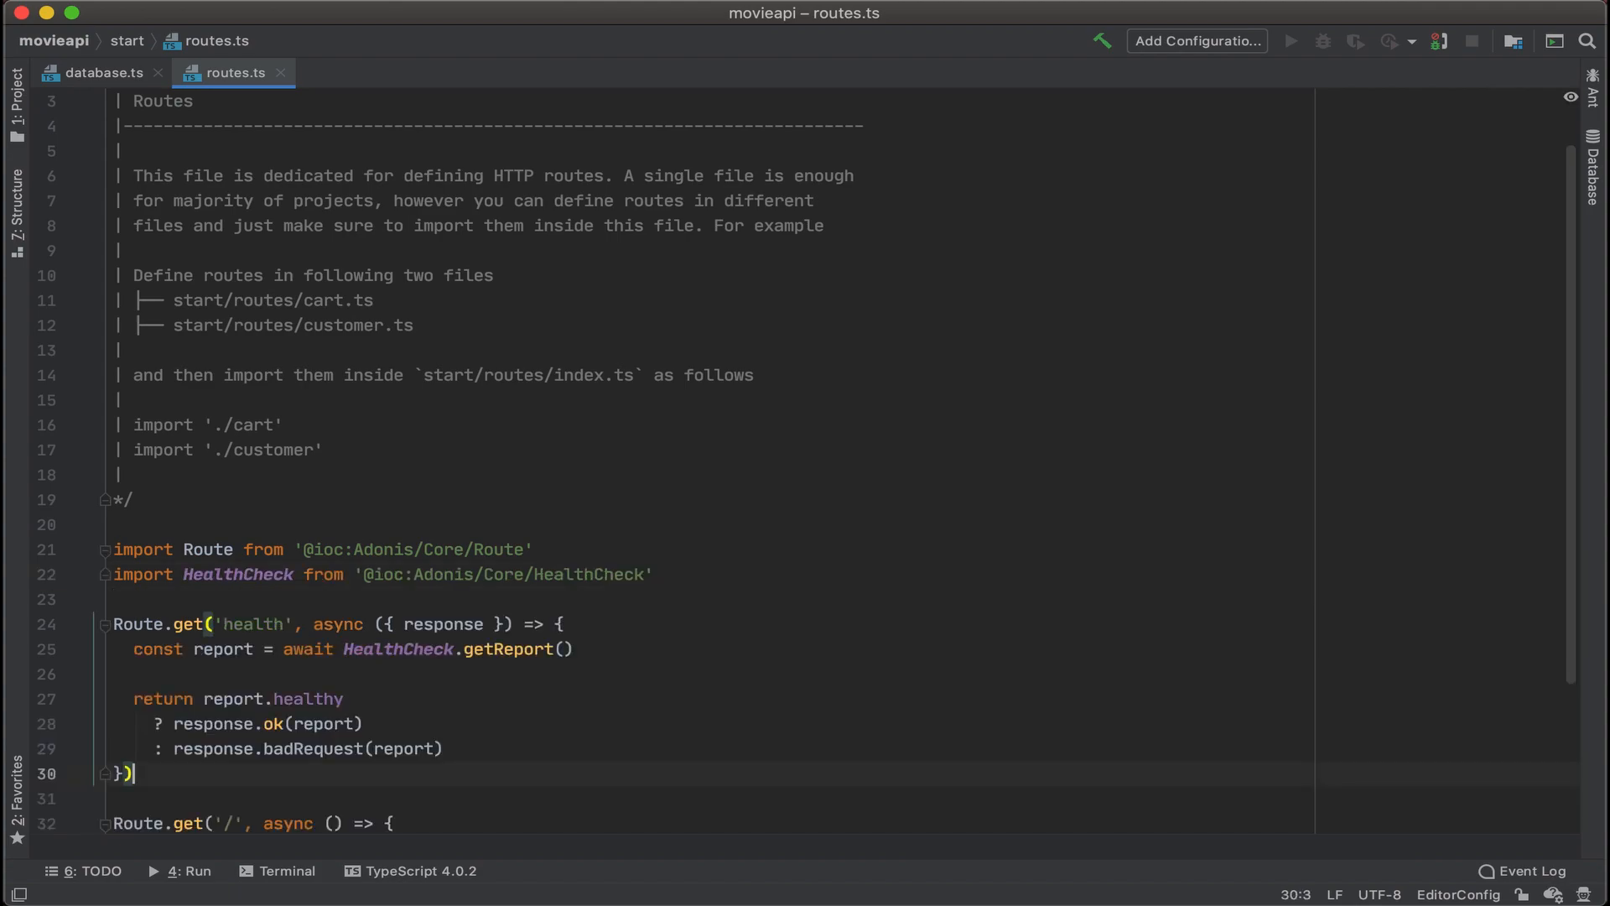
pyautogui.scroll(-3)
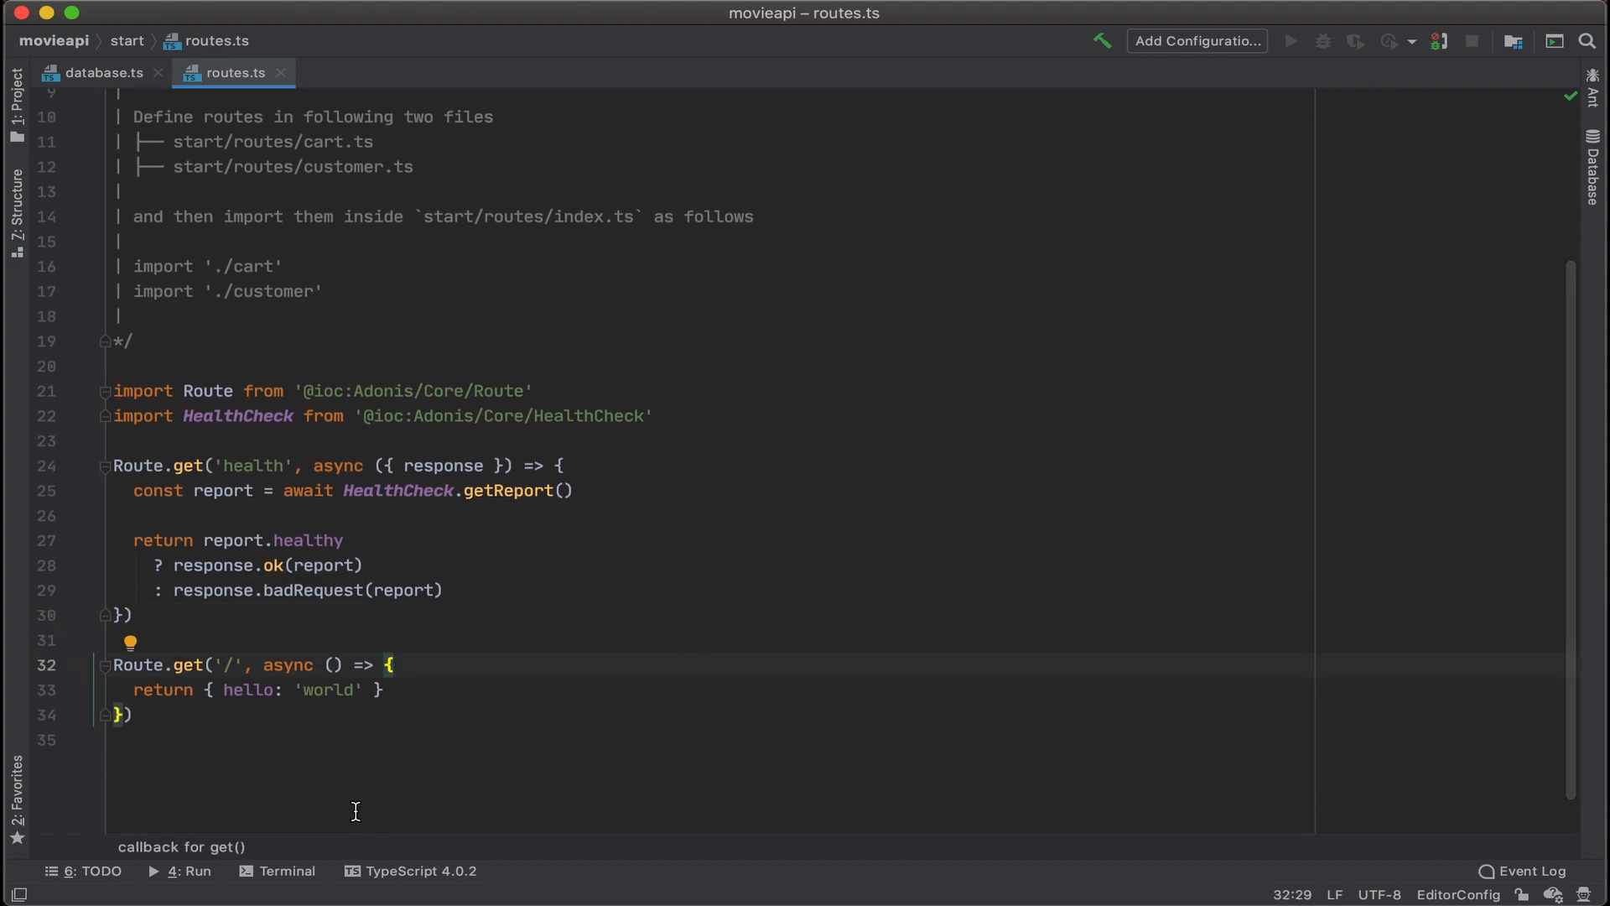
pyautogui.click(287, 871)
pyautogui.write('no')
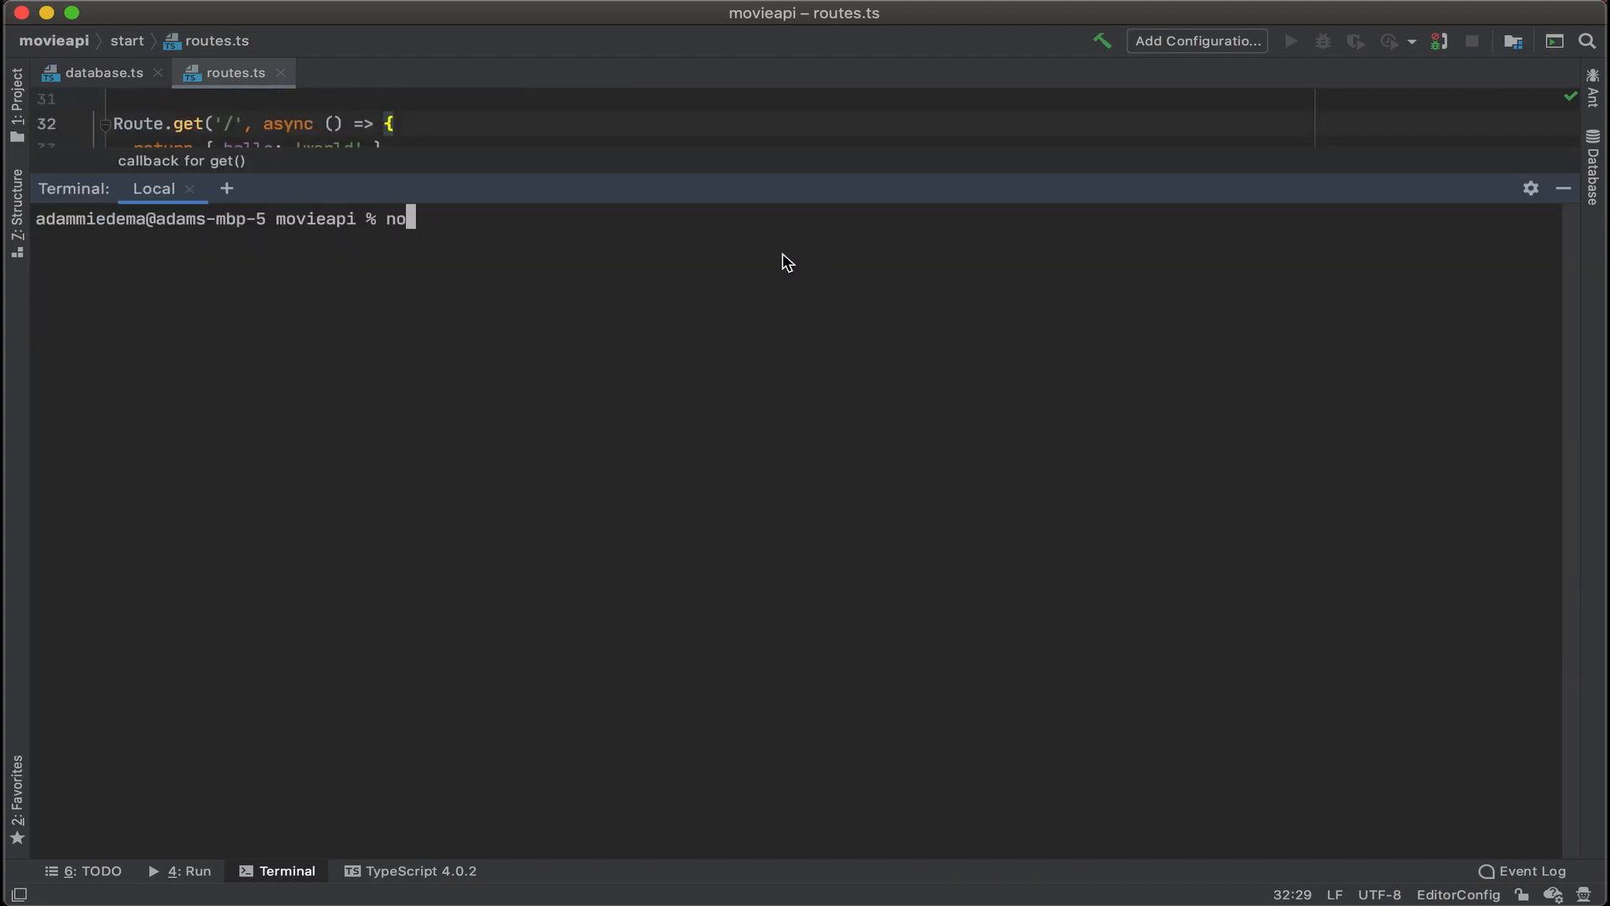
# - Run node ace serve --watch, see the config/app.ts import error, and stop the process
pyautogui.write('de ace ser')
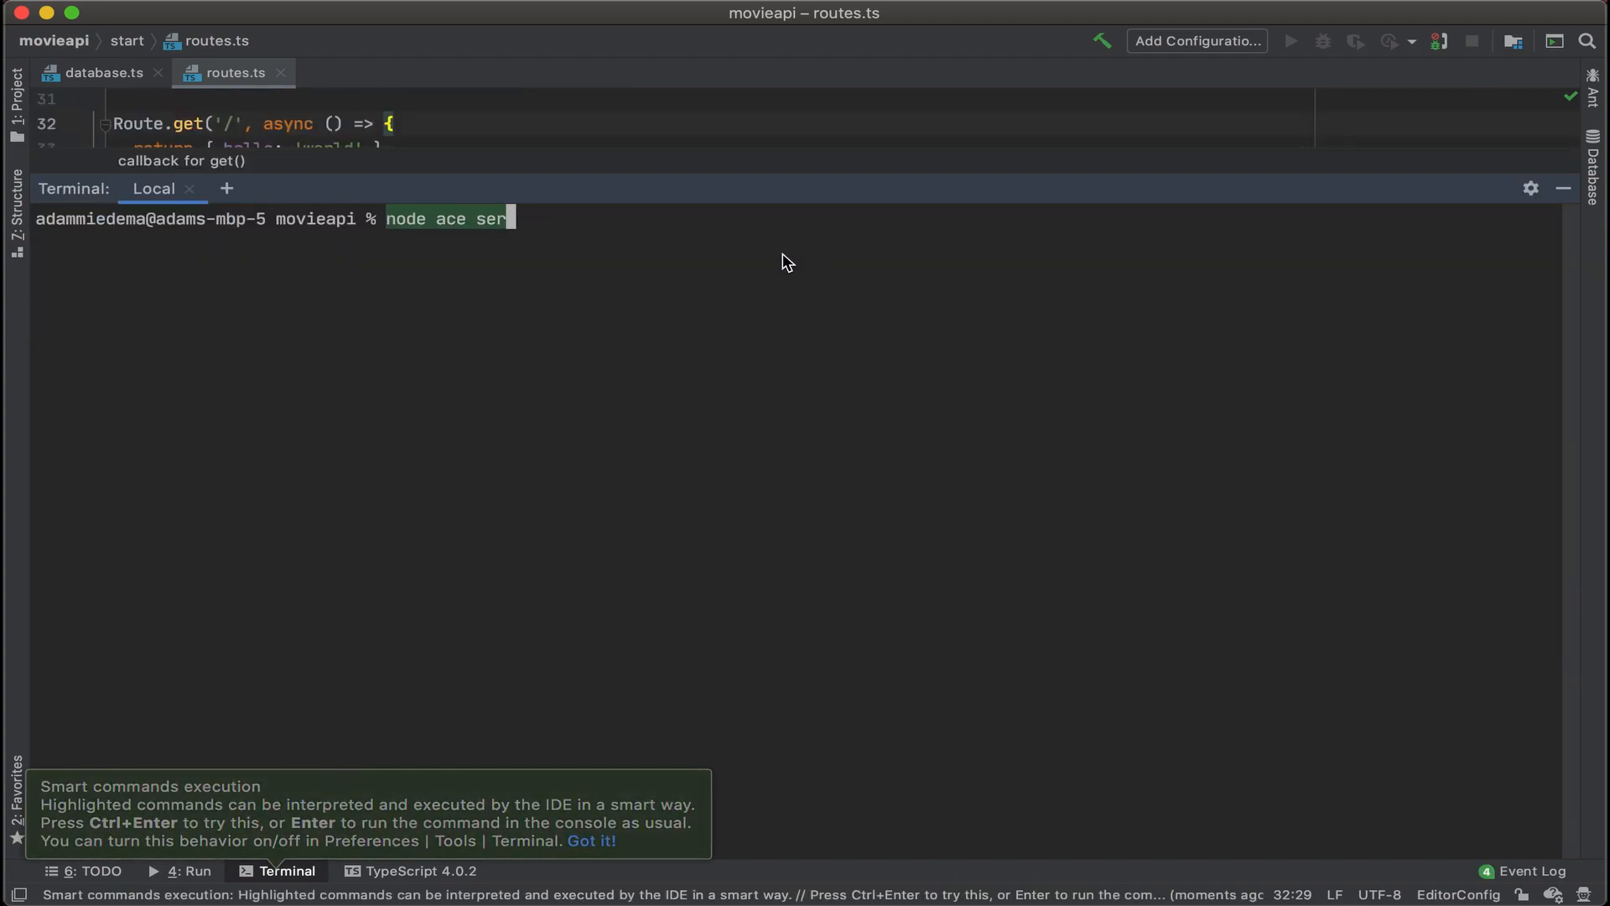
pyautogui.write('ve')
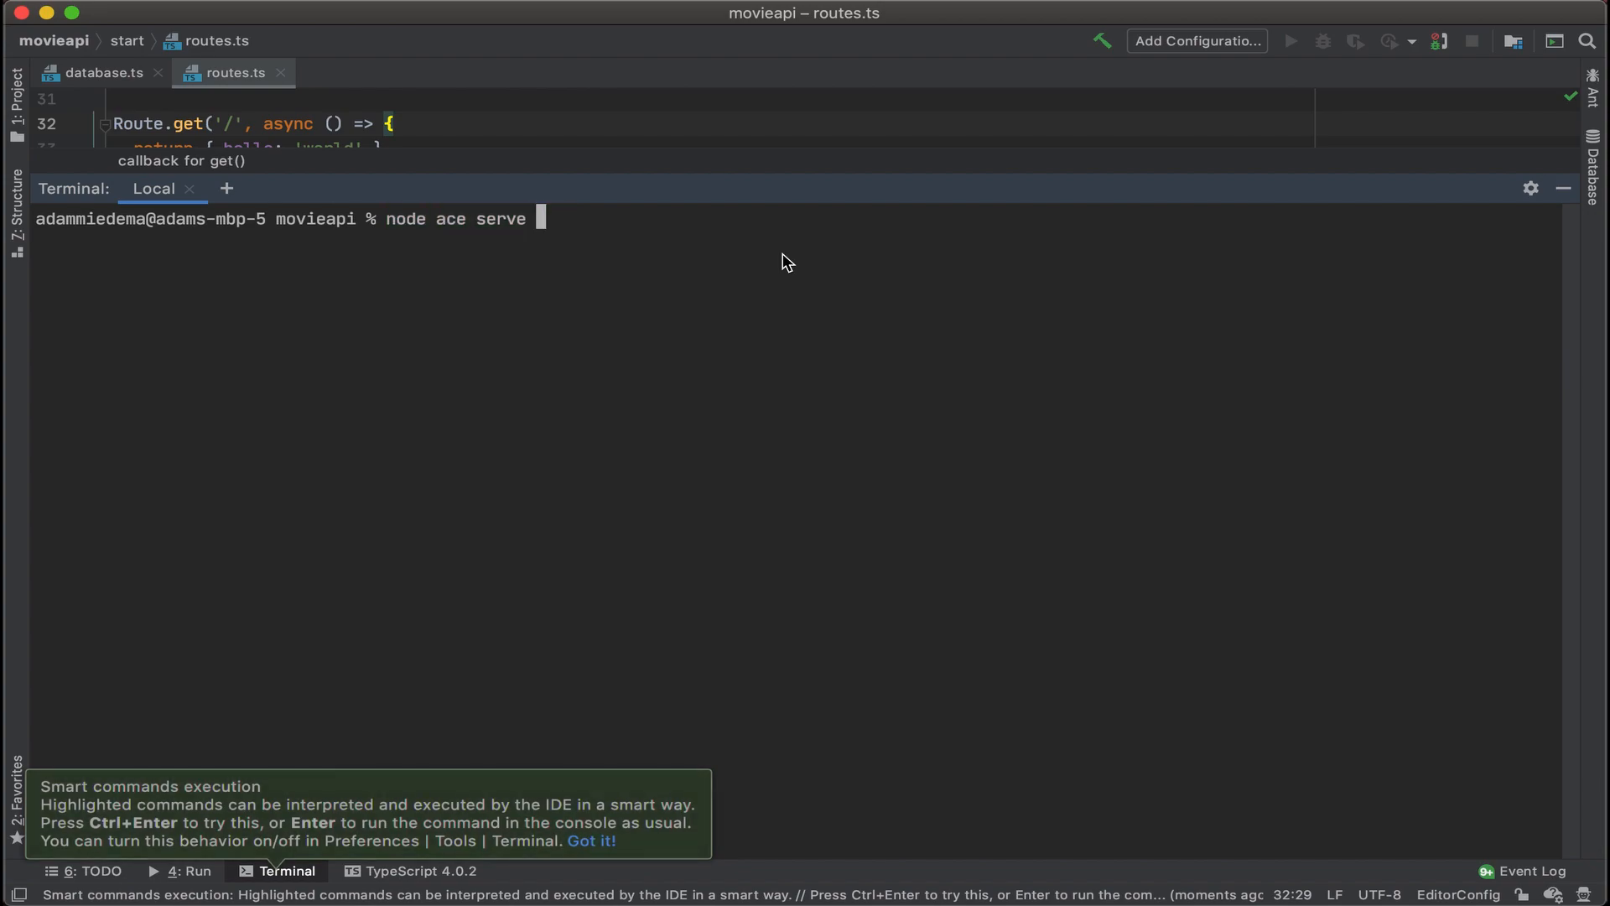
pyautogui.write('--watch')
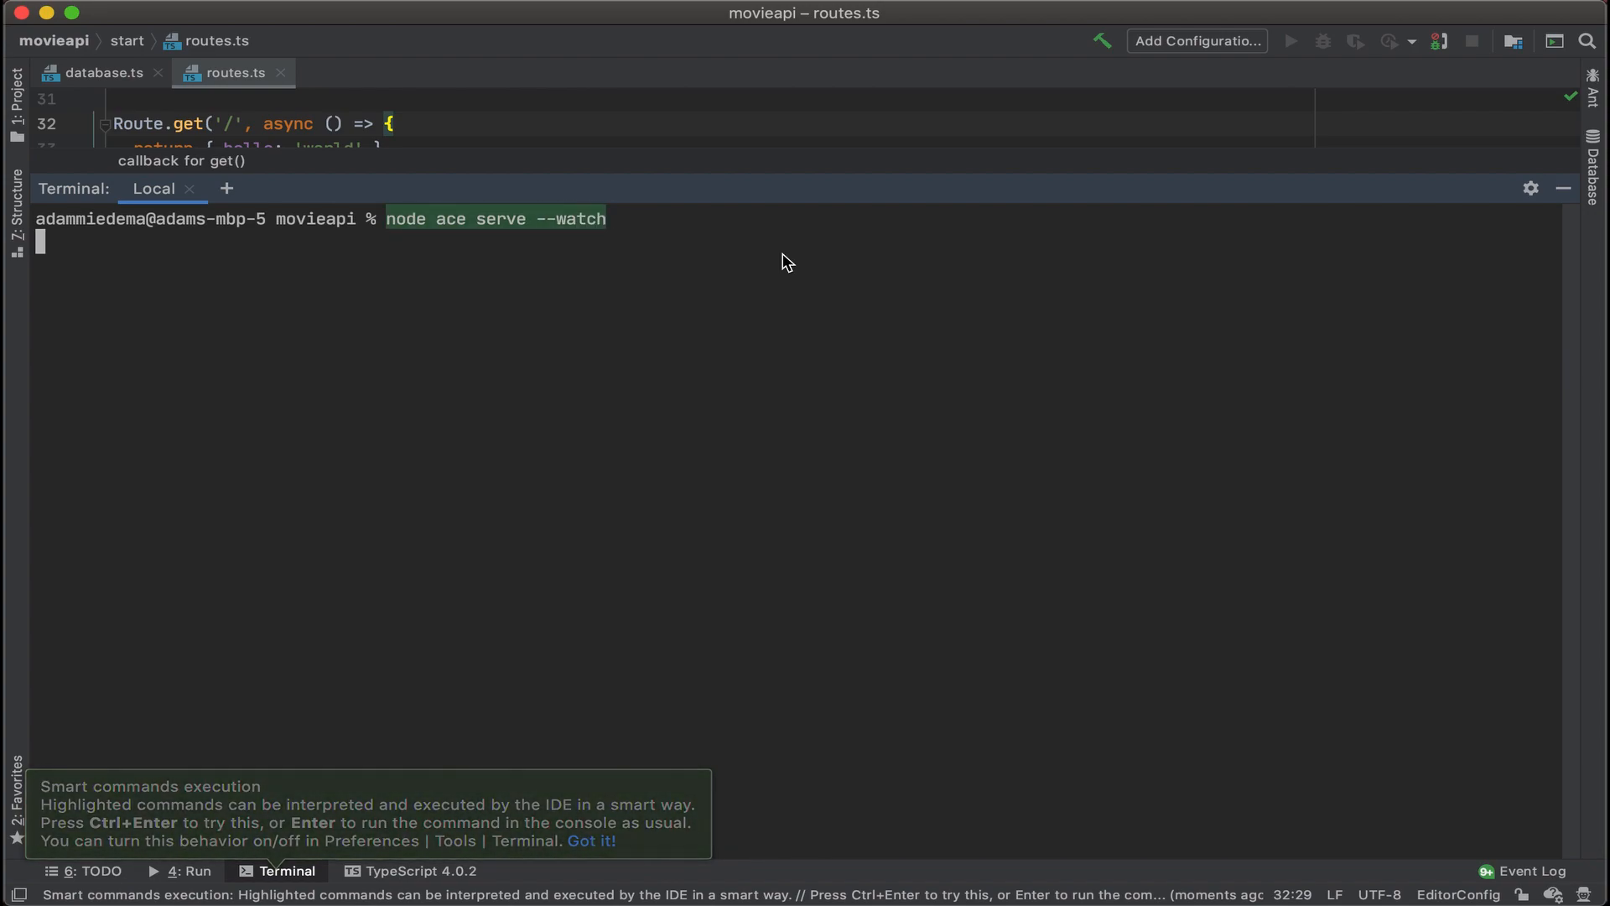
pyautogui.press('Return')
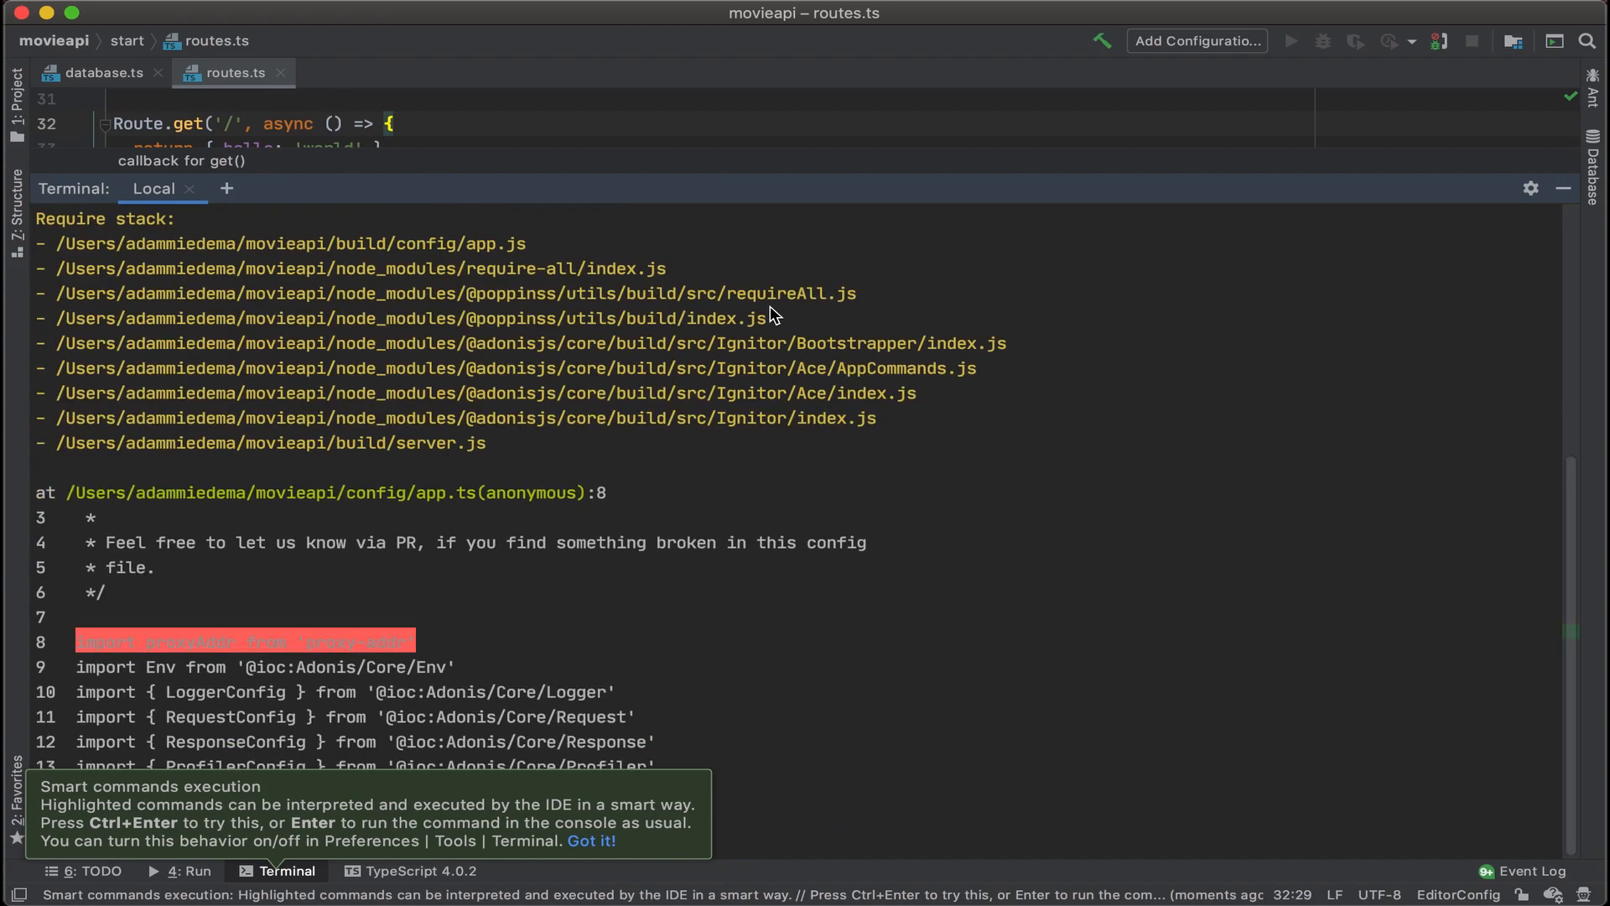
pyautogui.moveTo(770, 392)
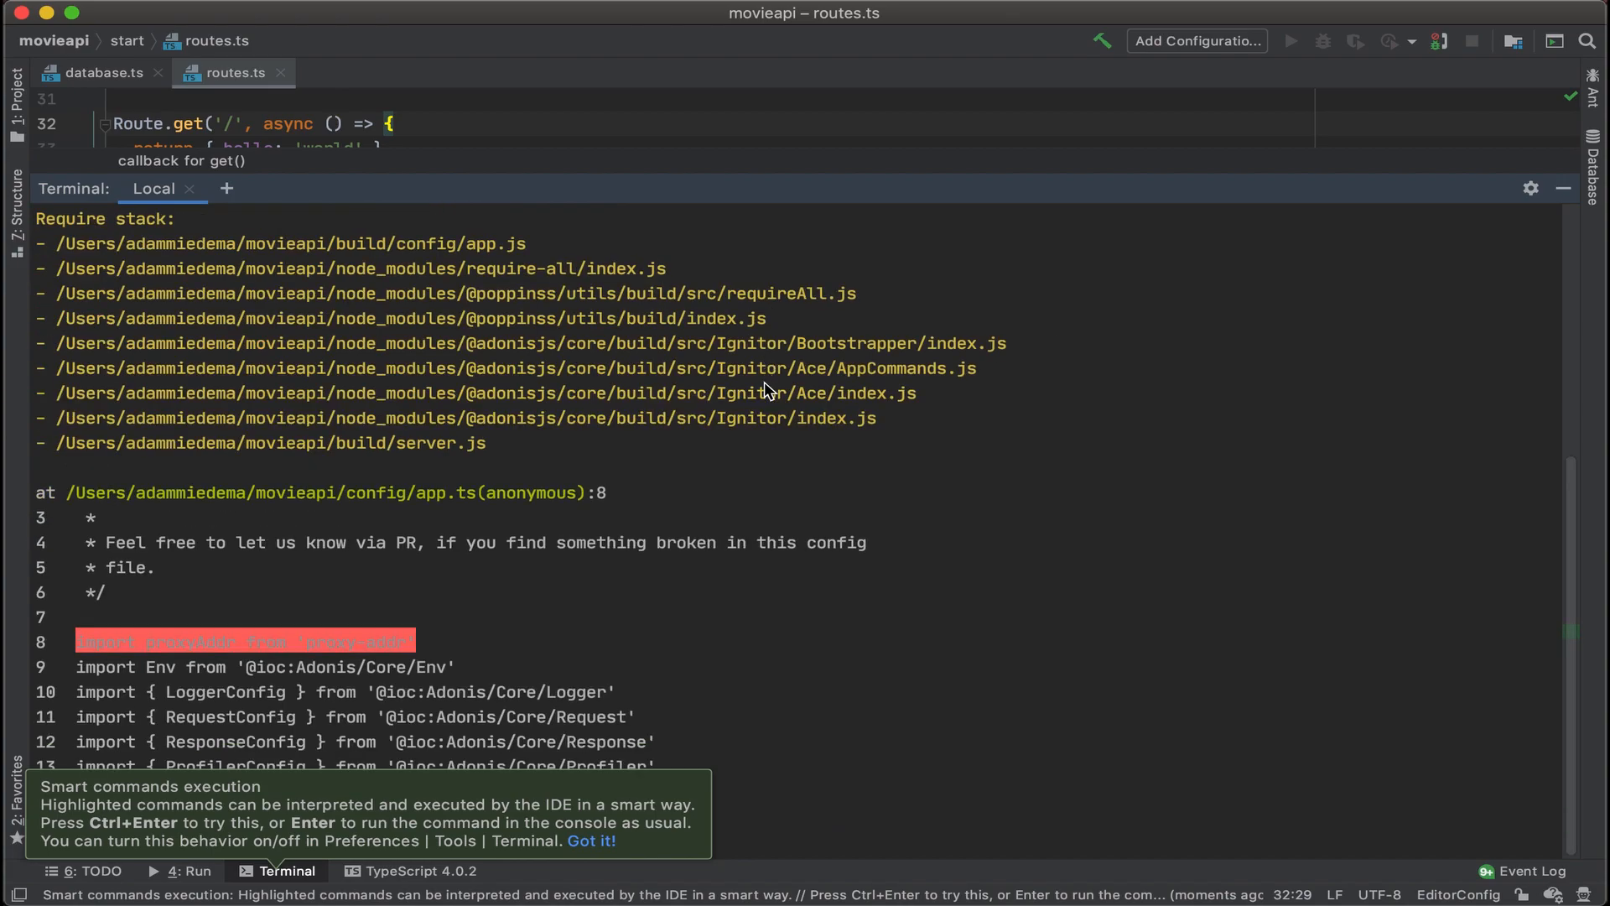
pyautogui.moveTo(492, 544)
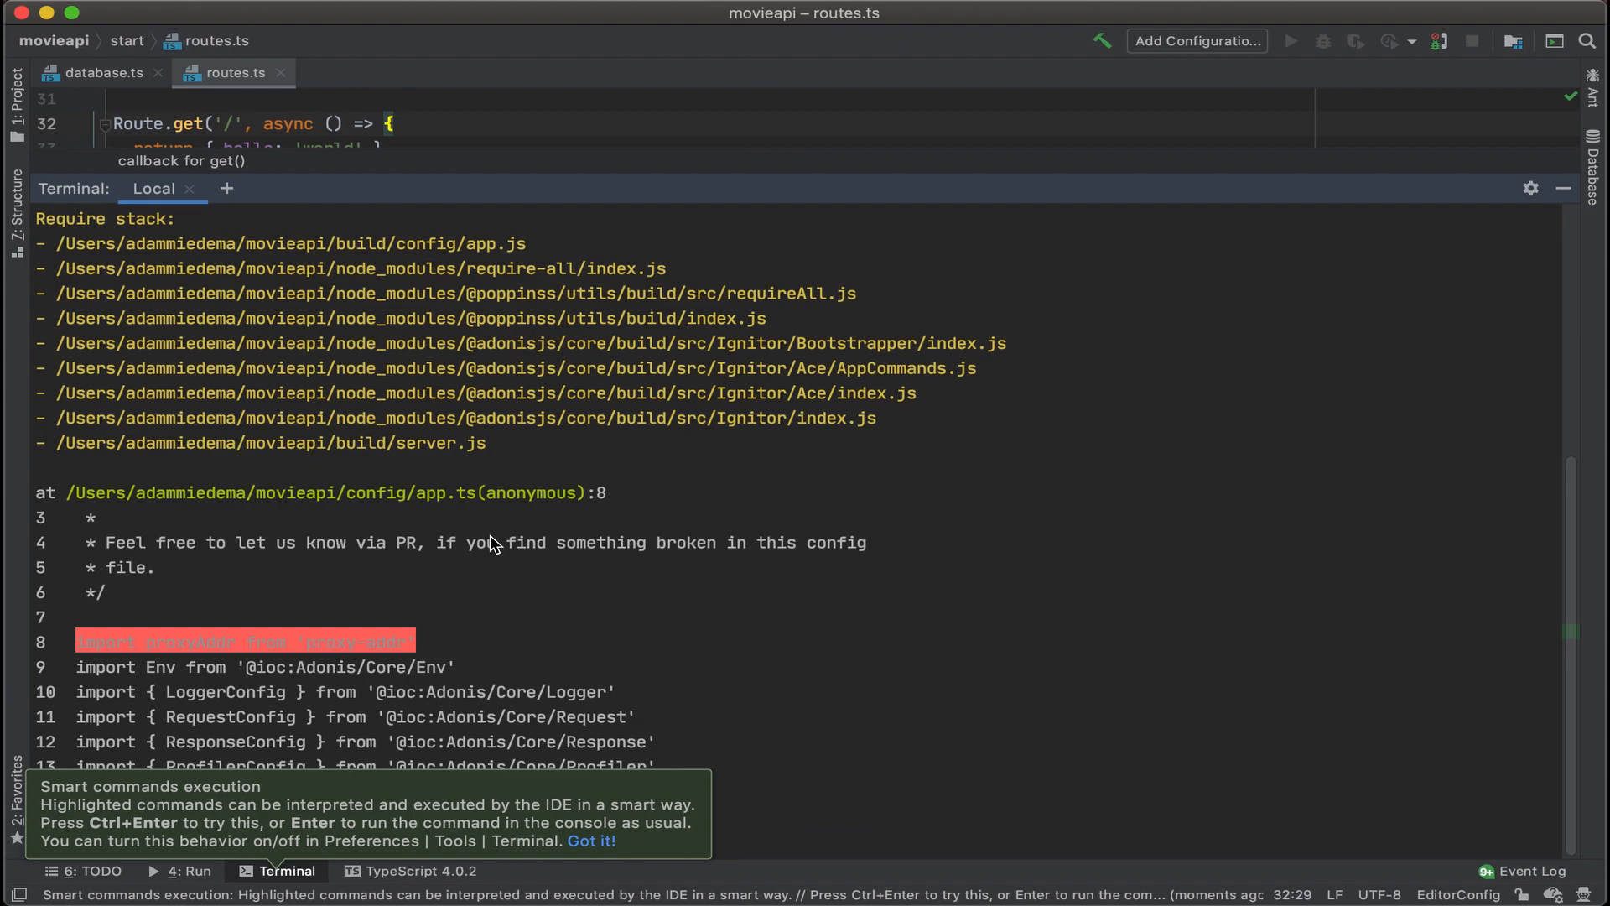
pyautogui.moveTo(200, 667)
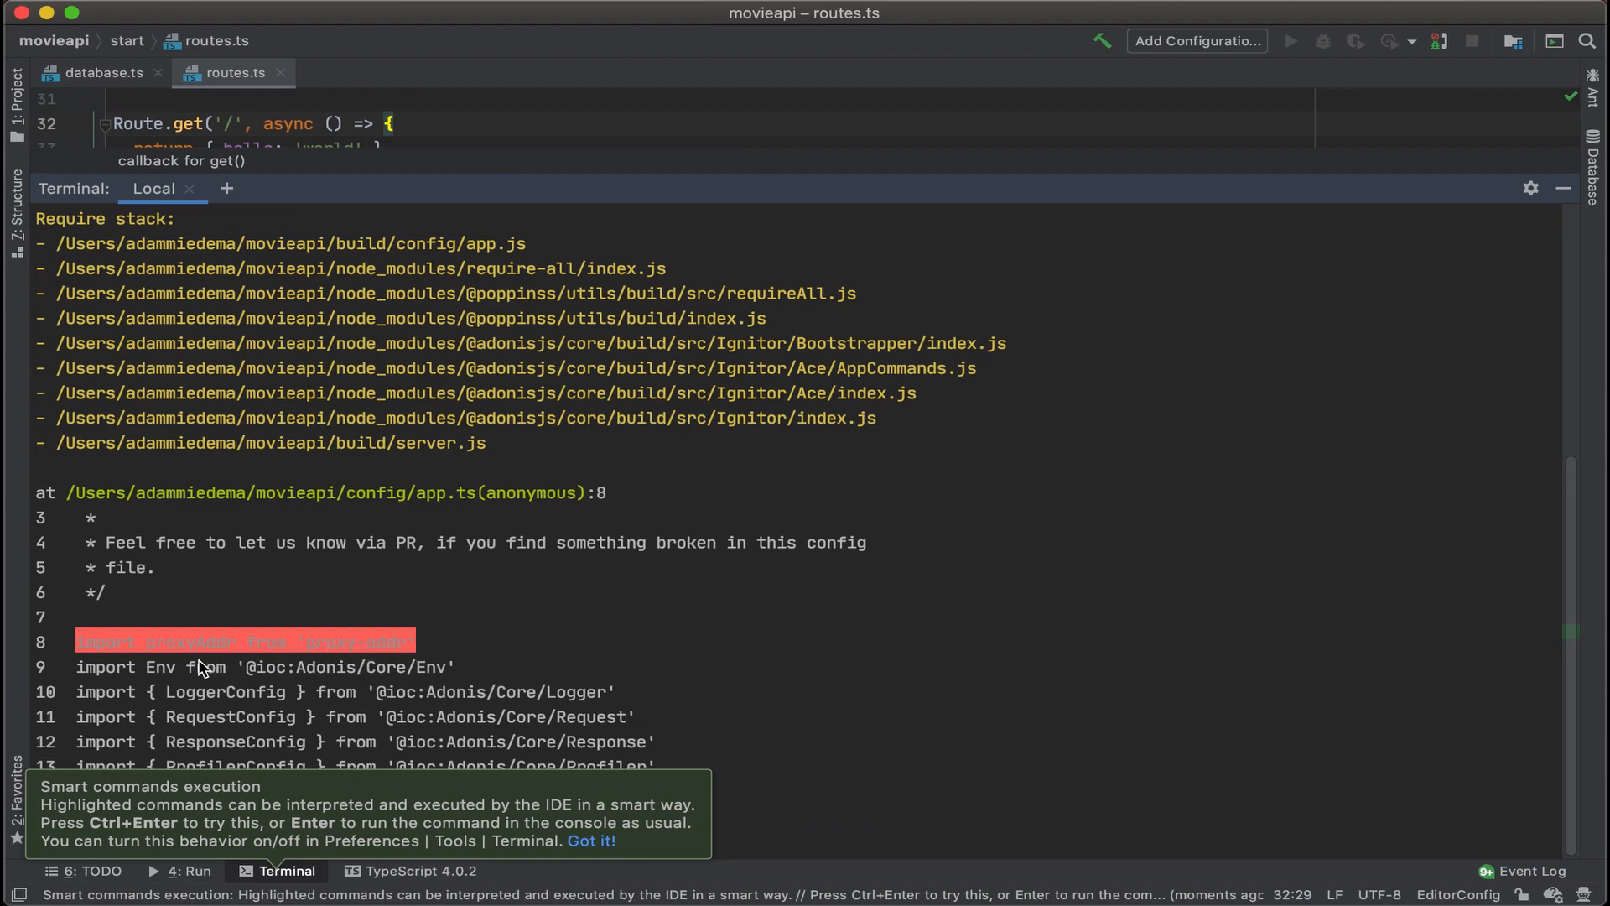
pyautogui.moveTo(223, 666)
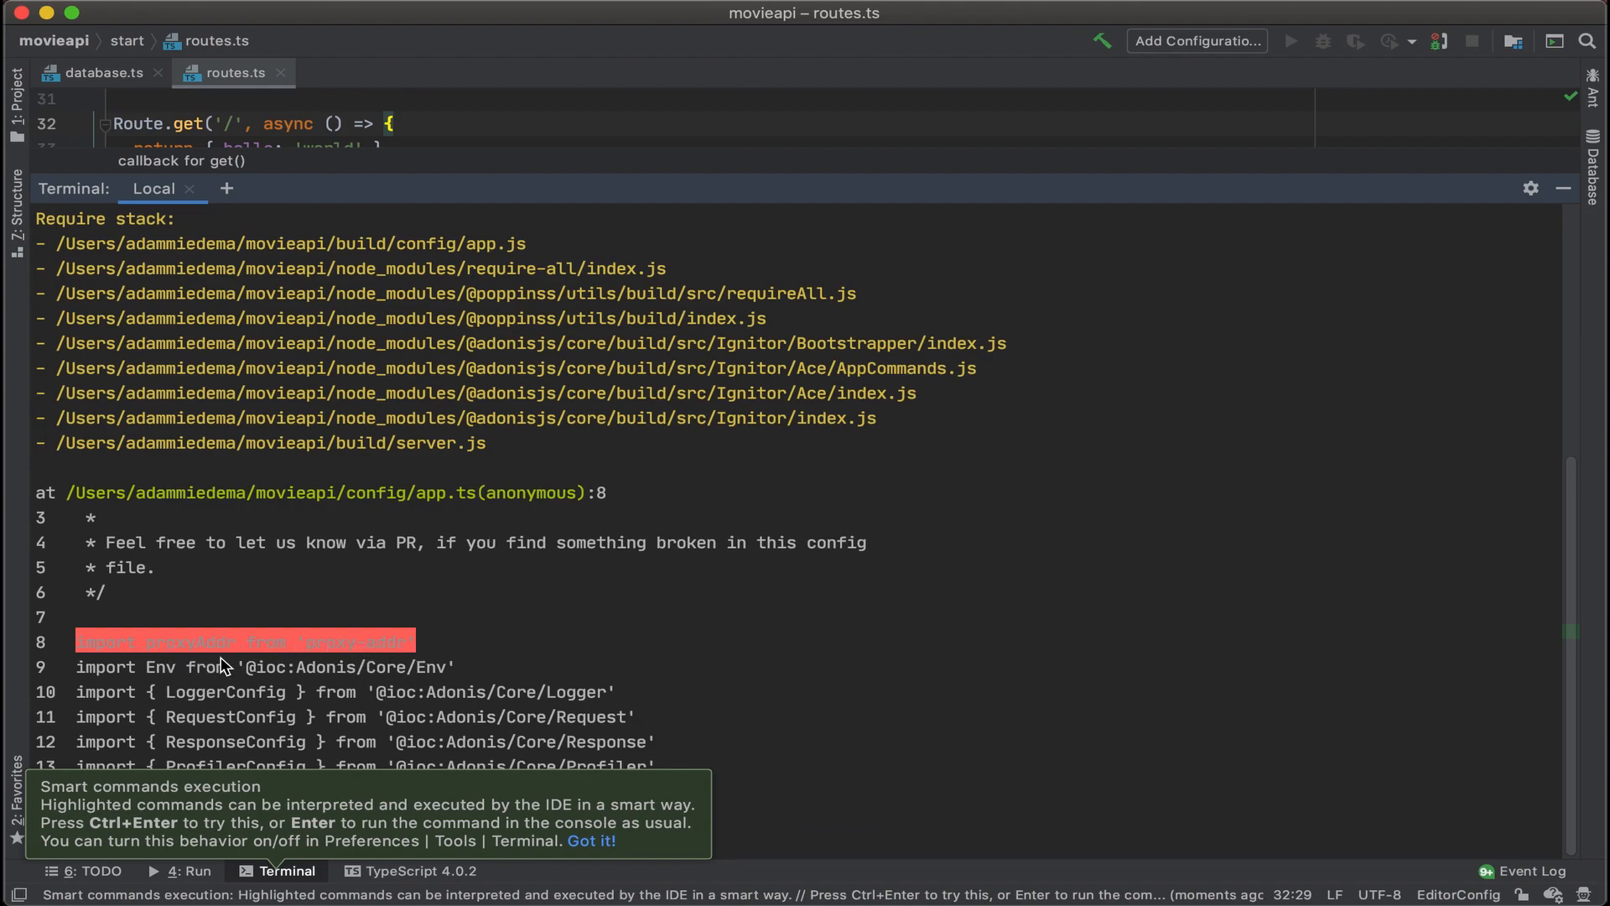
pyautogui.moveTo(401, 660)
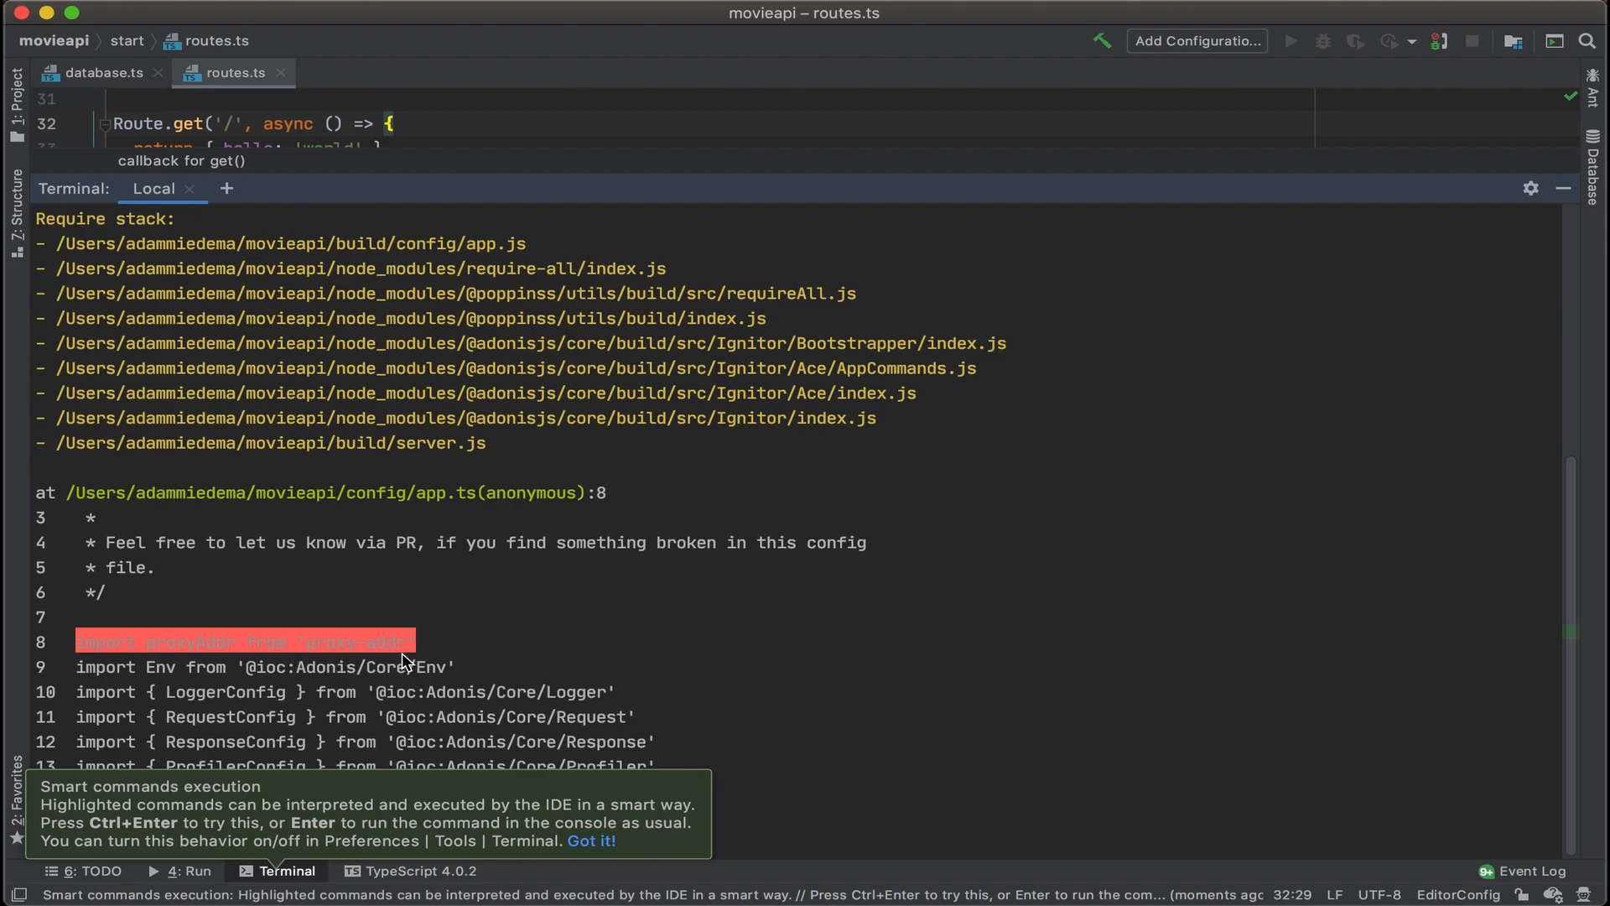
pyautogui.press('ctrl+c')
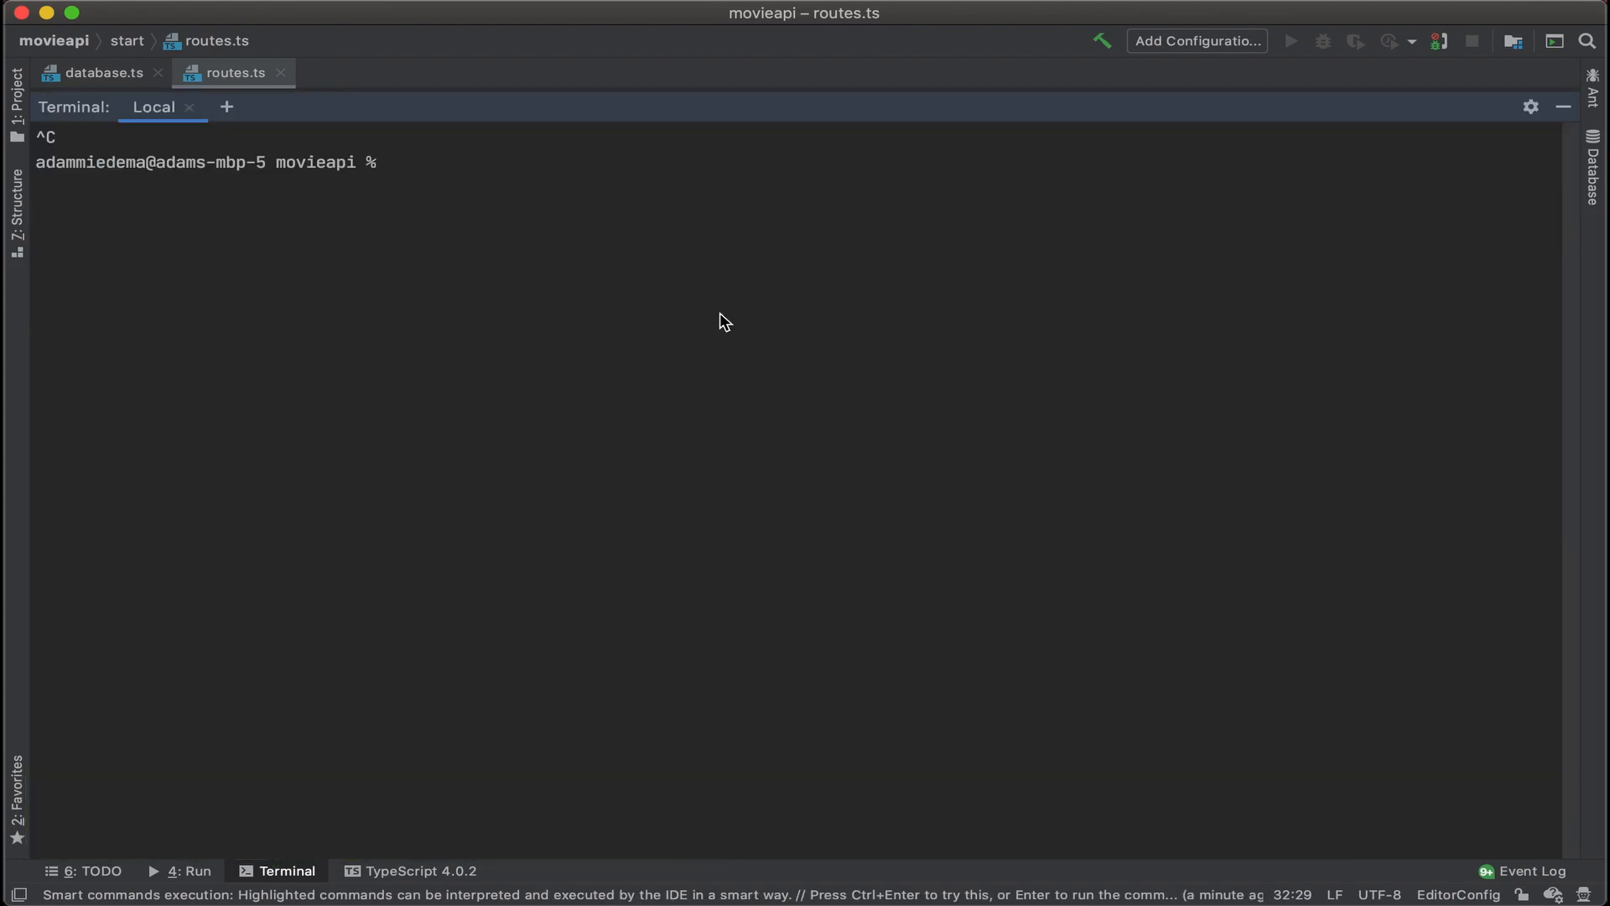
# - Run npm install proxy-addr, then prepare node ace serve --watch at the prompt
pyautogui.write('n')
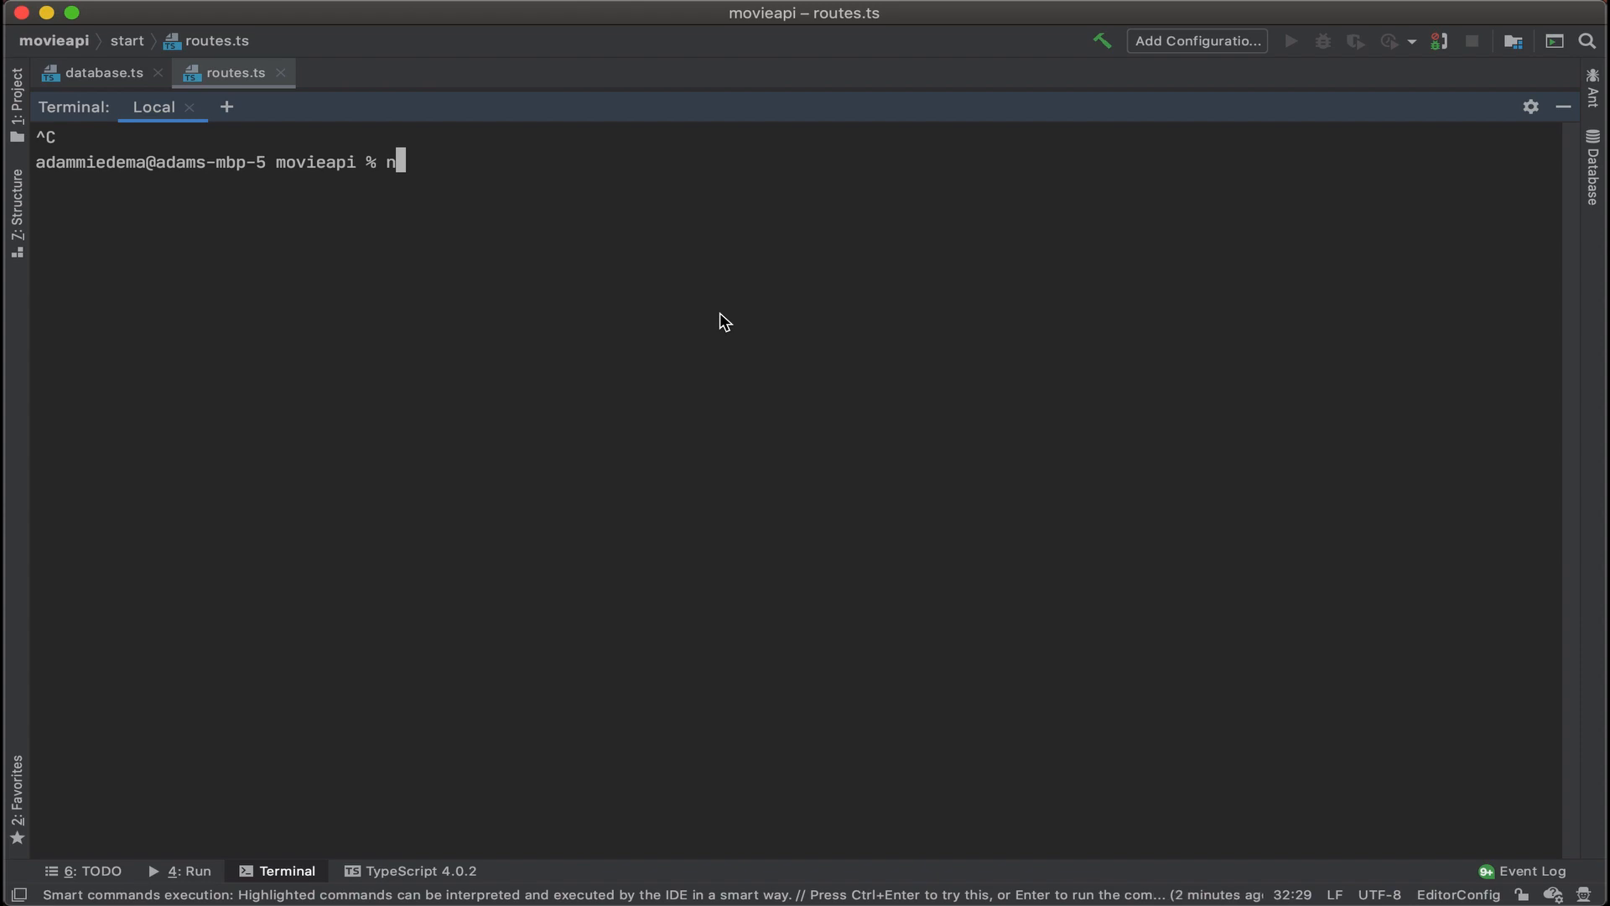
pyautogui.write('pm install')
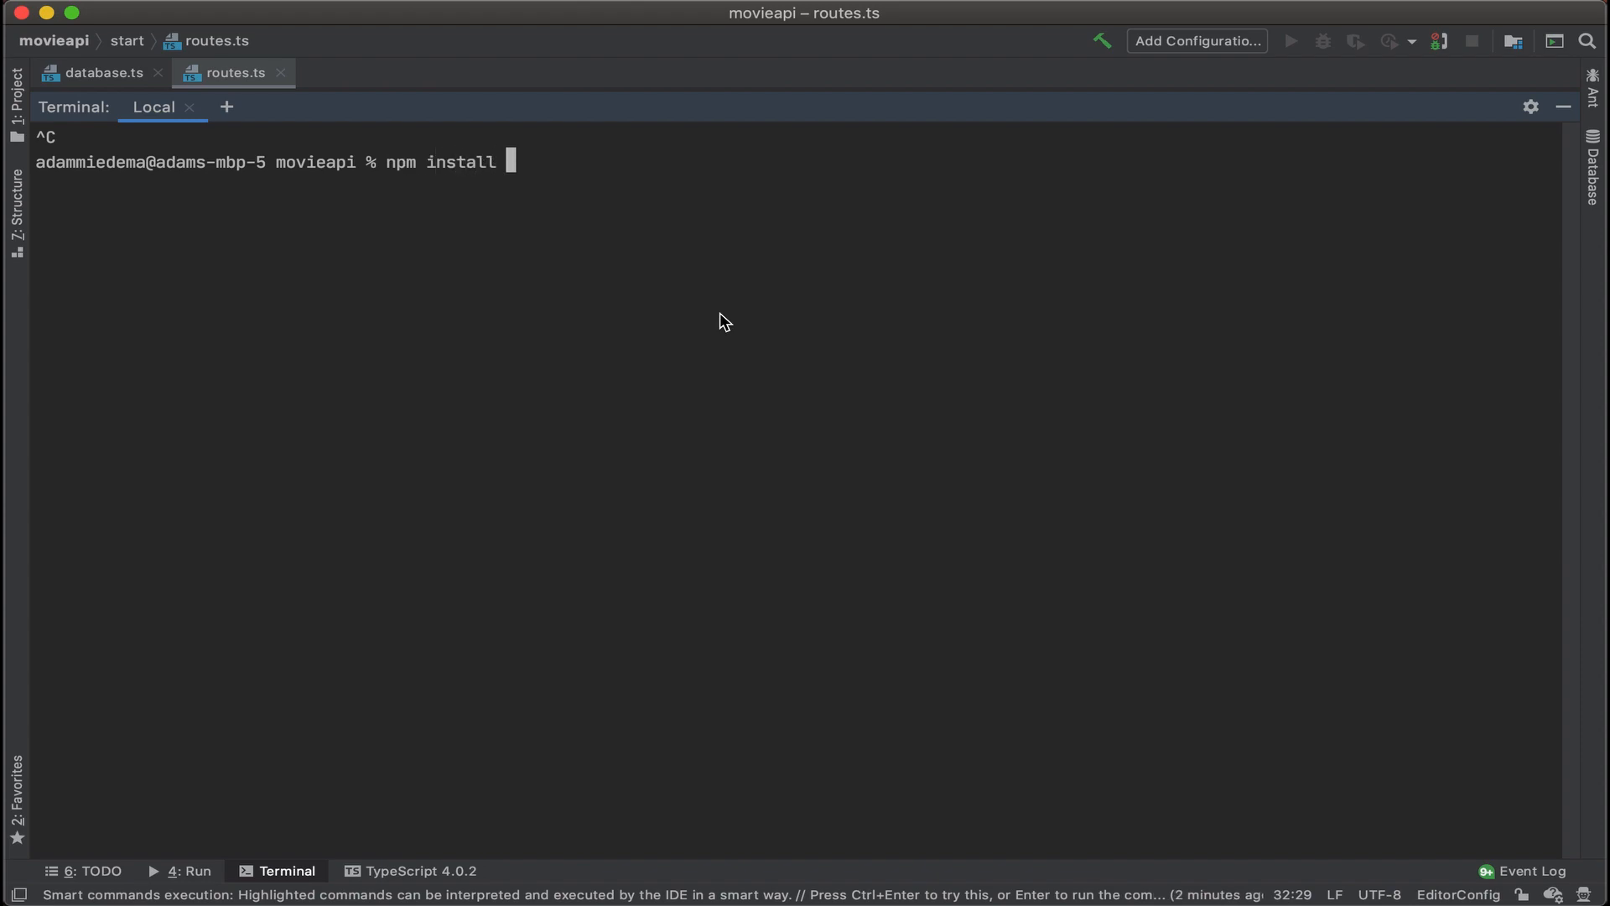
pyautogui.write('proxy')
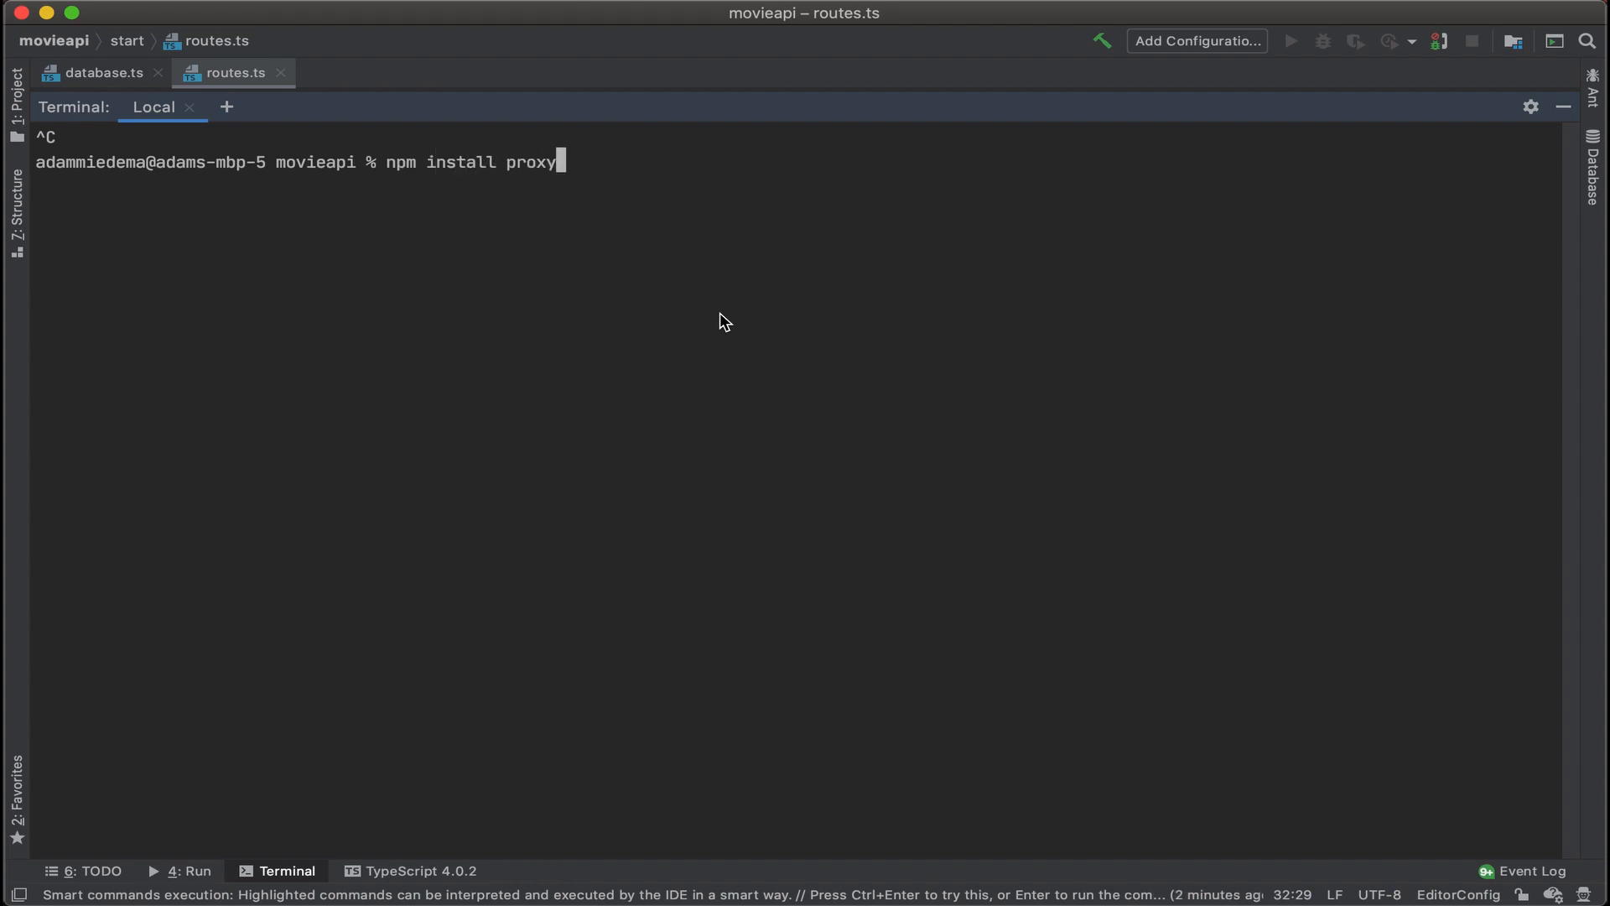
pyautogui.write('-addr')
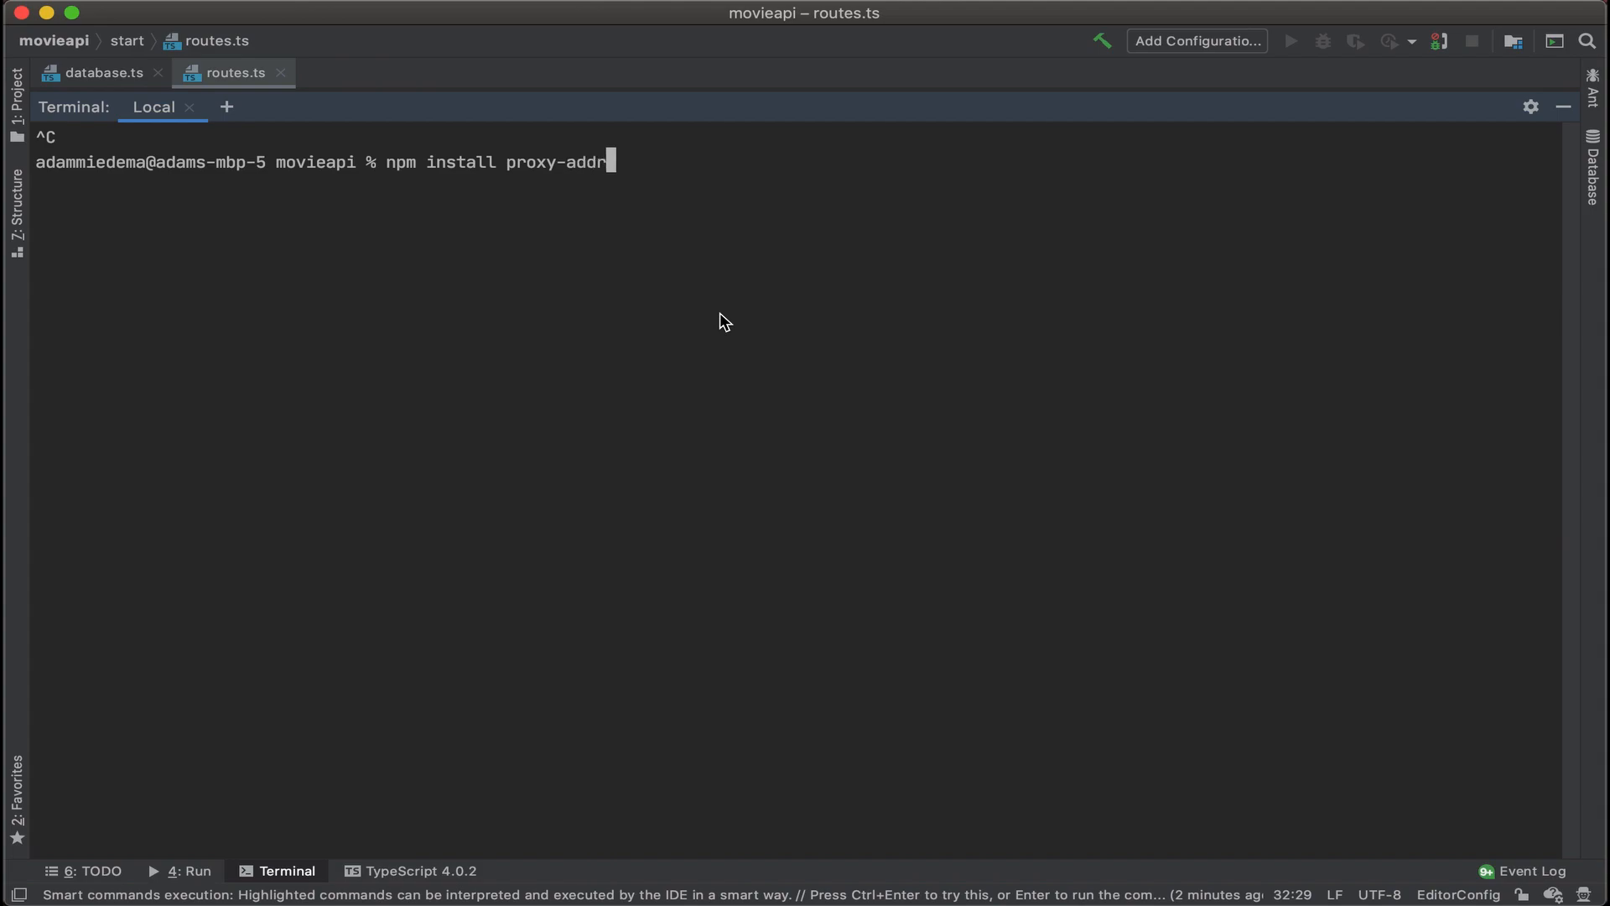
pyautogui.press('Return')
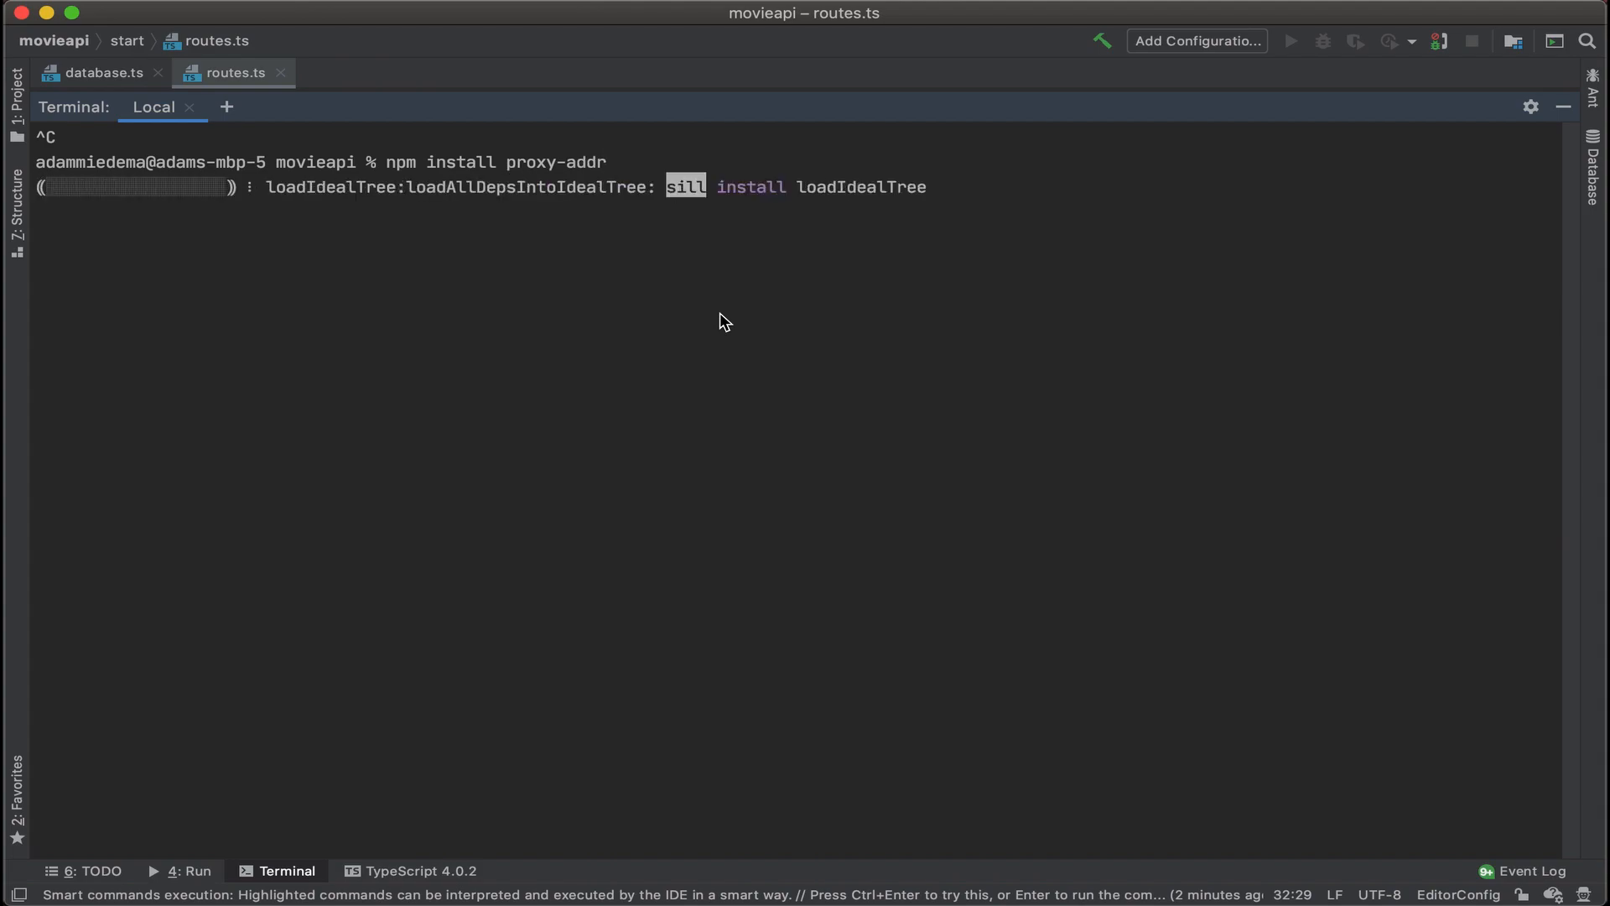
pyautogui.write('node ace serve --watch')
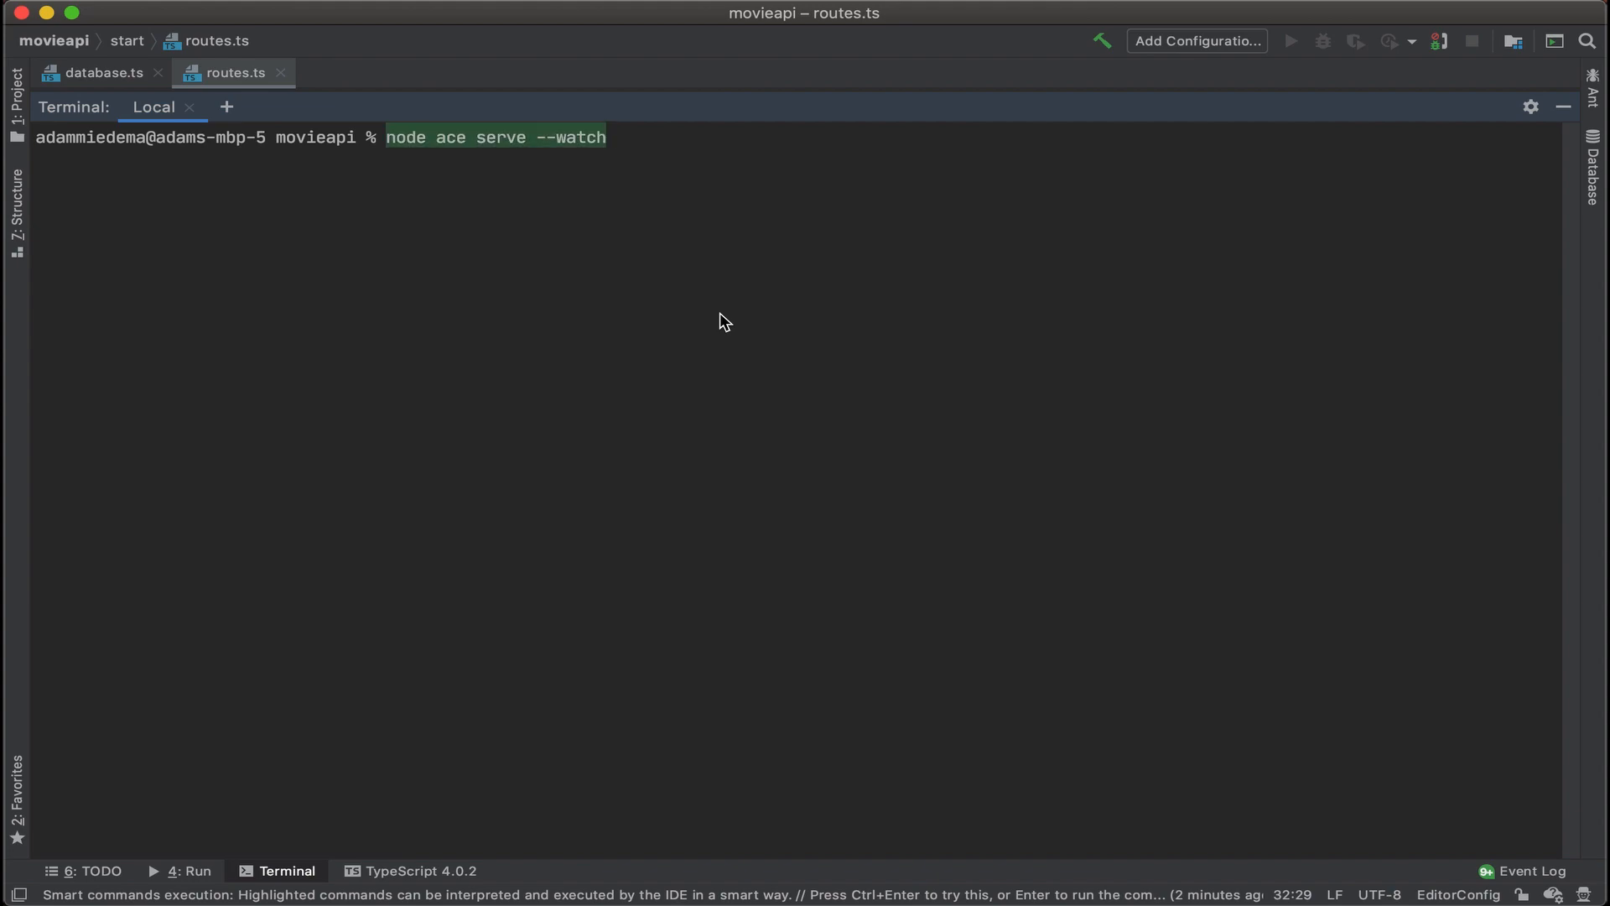
# - Start the dev server, which builds and listens on 0.0.0.0:3333 watching for changes
pyautogui.press('Return')
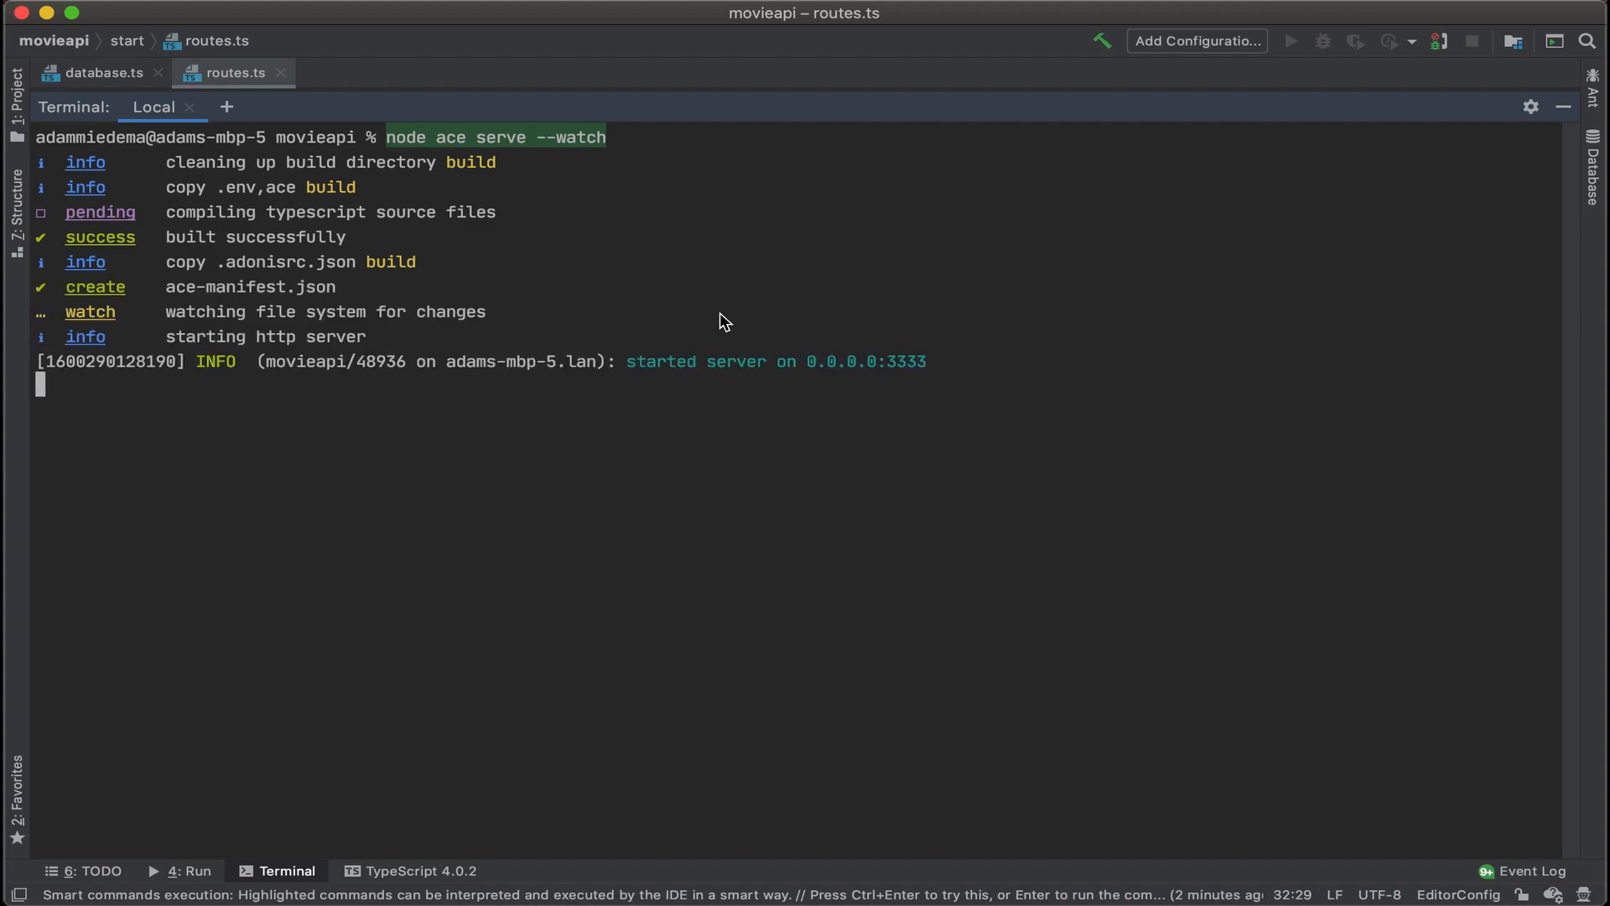
pyautogui.moveTo(939, 368)
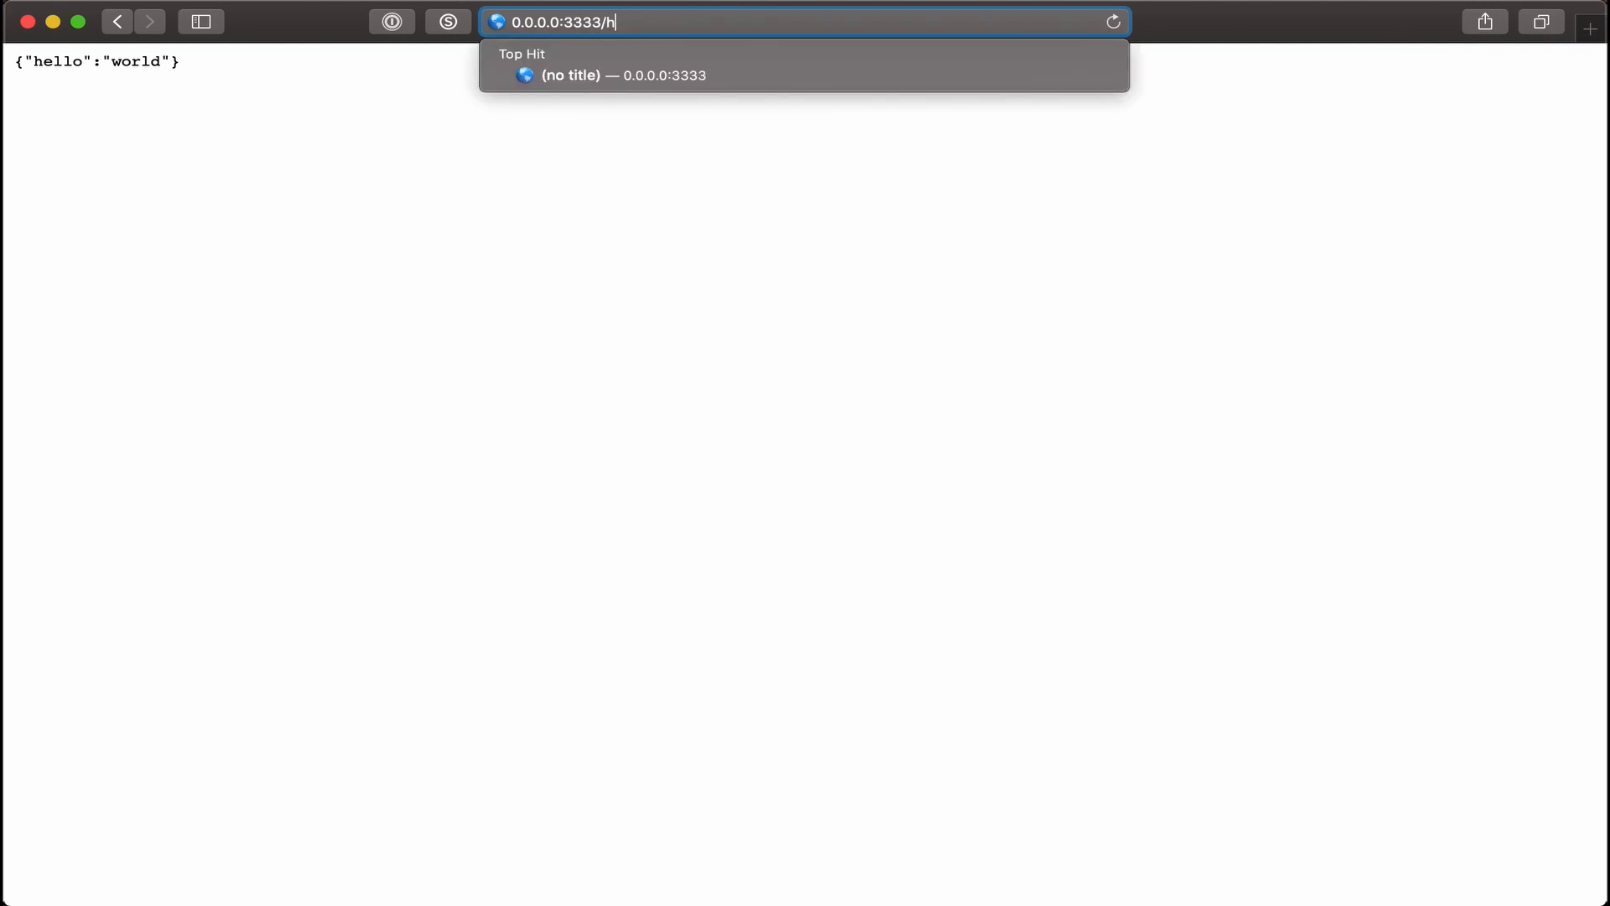
# - Load 0.0.0.0:3333/health showing all connections, including pg, healthy
pyautogui.press('Return')
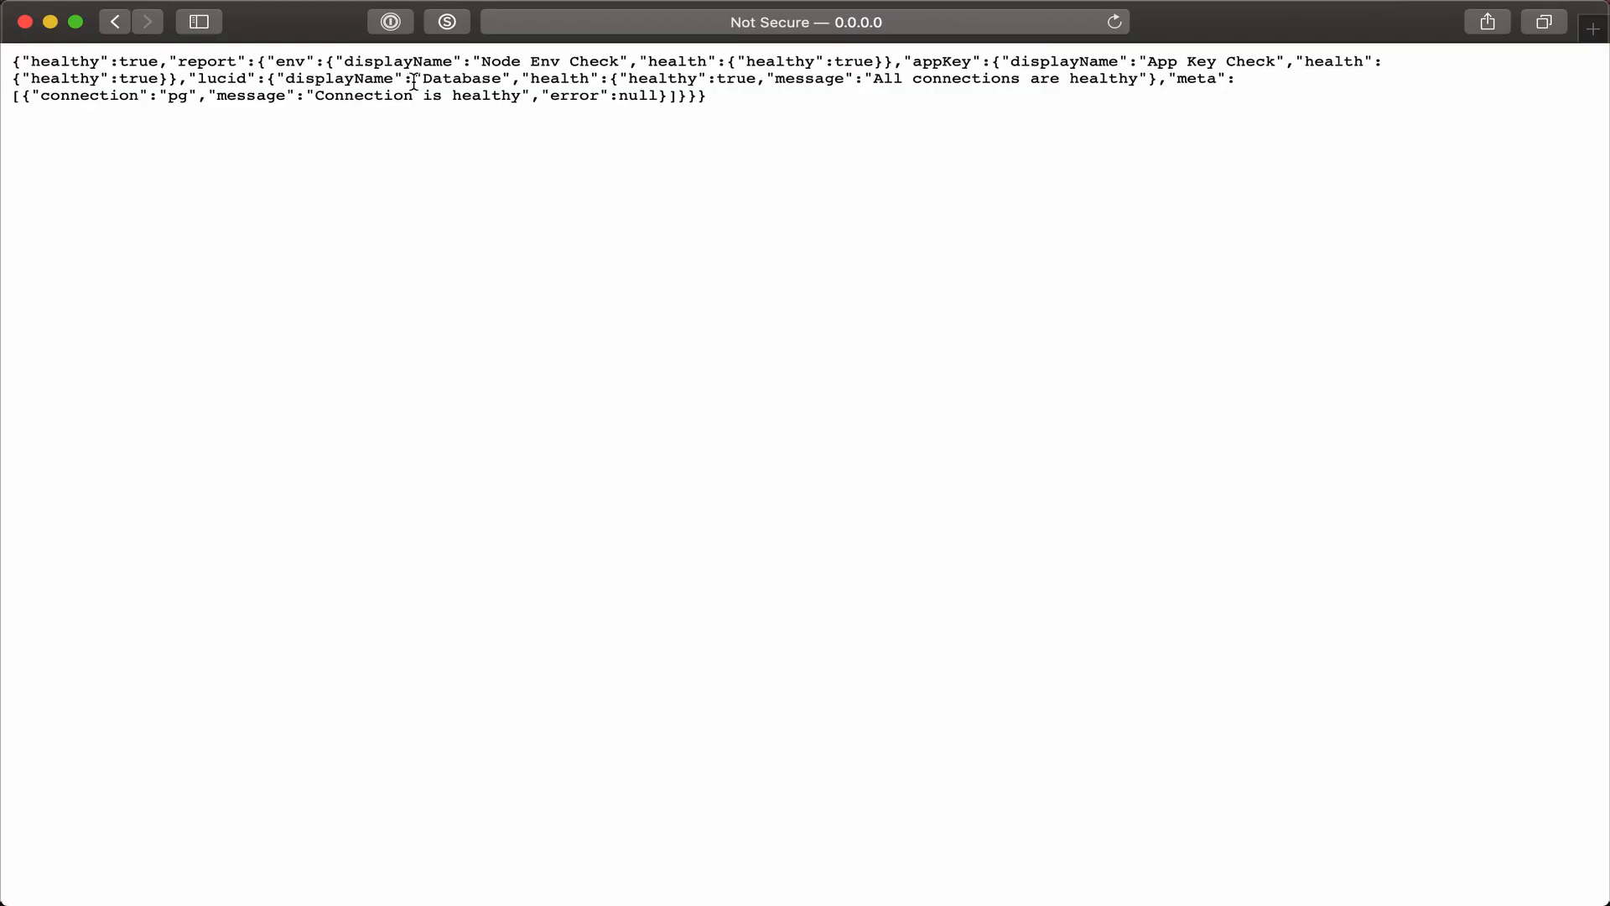